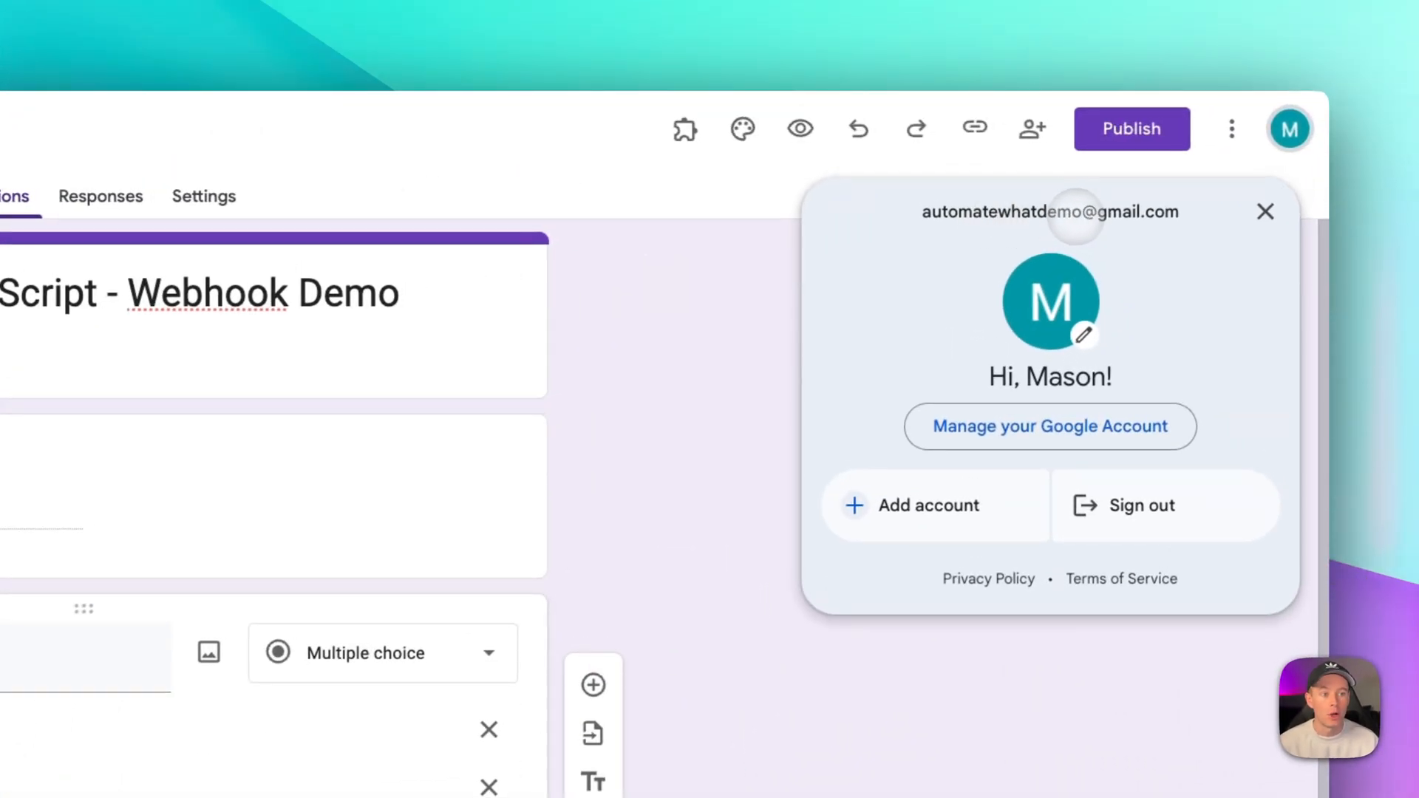
Step: Bring up the Make for Google Forms webhook configuration with Enable Webhook ticked and the empty endpoint field focused
{"action": "left_click", "coordinate": [1265, 211]}
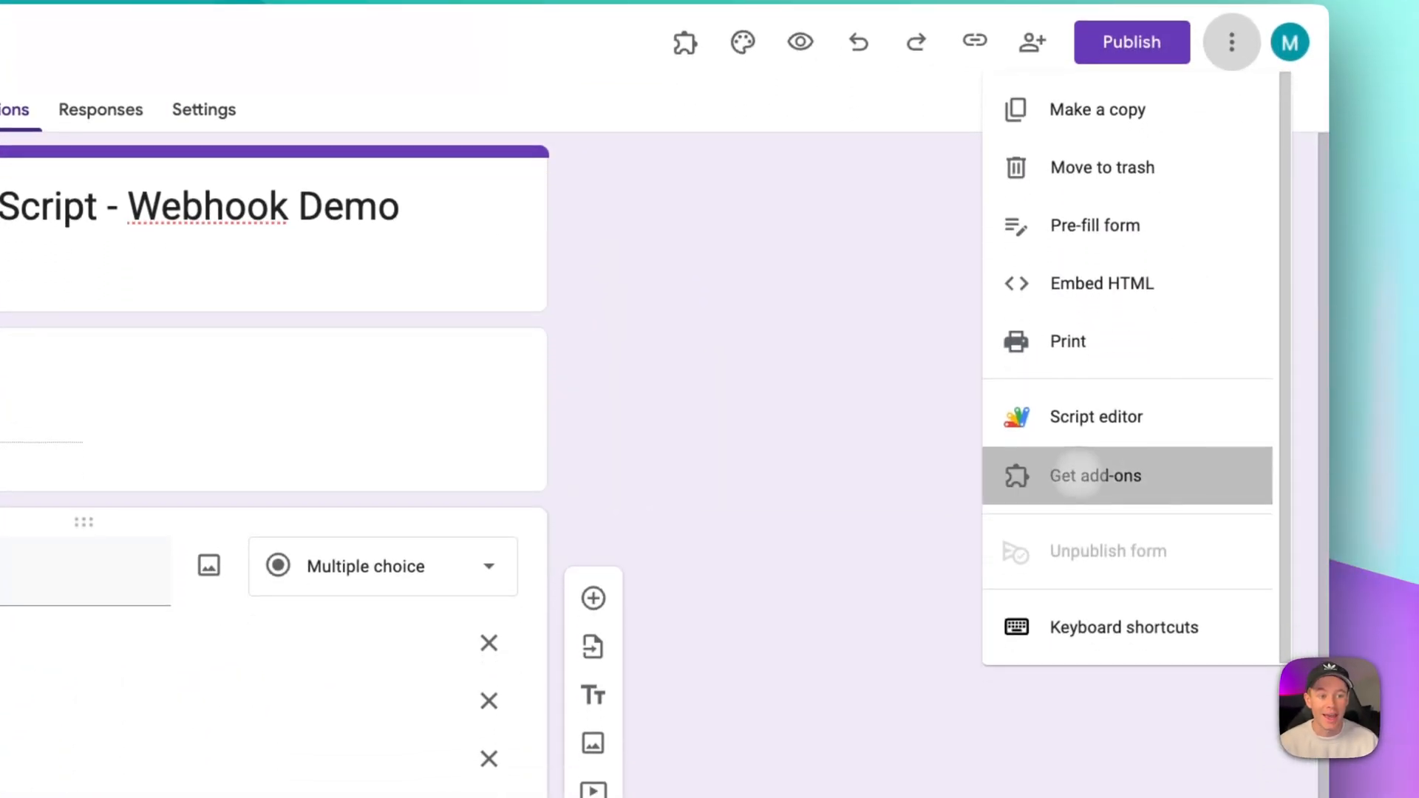
{"action": "left_click", "coordinate": [1095, 476]}
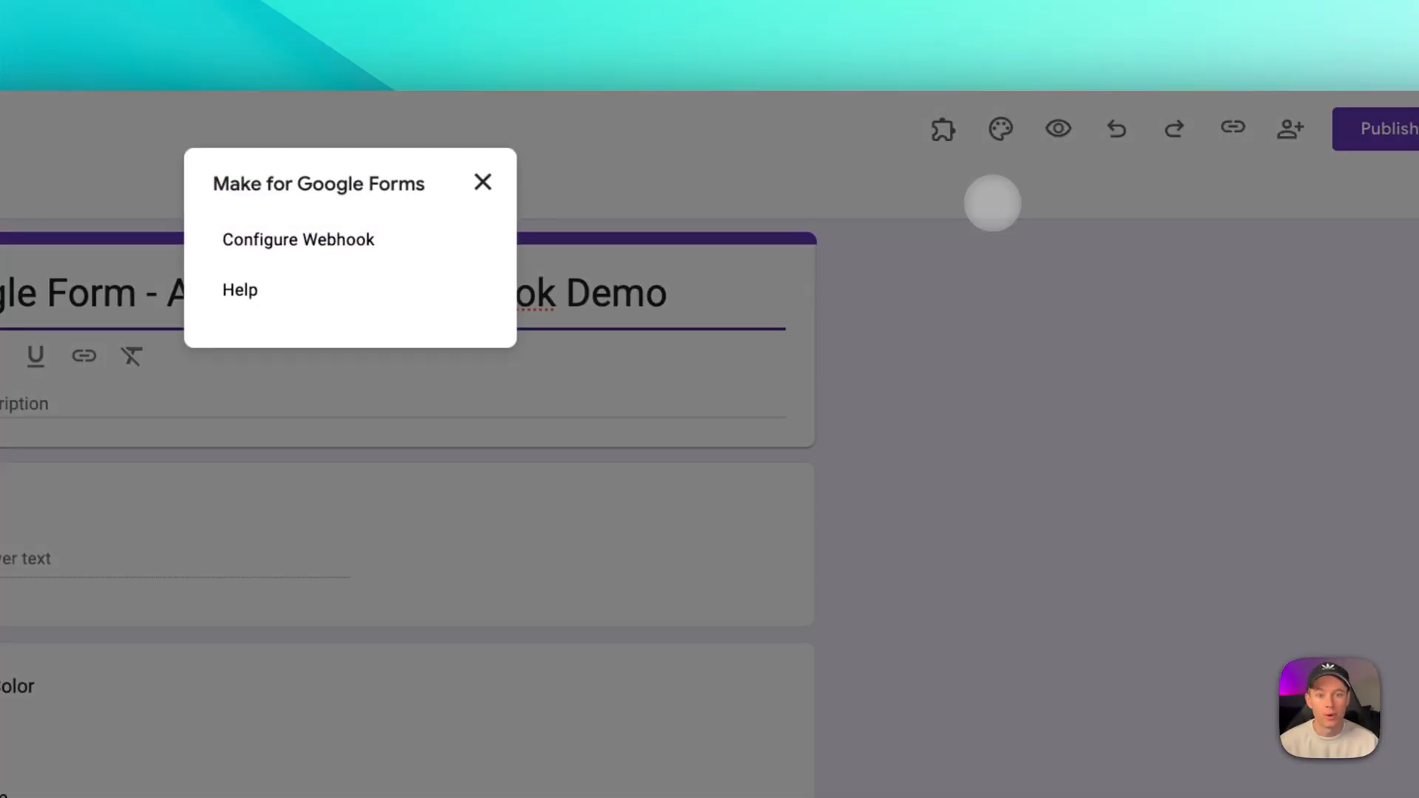
{"action": "left_click", "coordinate": [298, 238]}
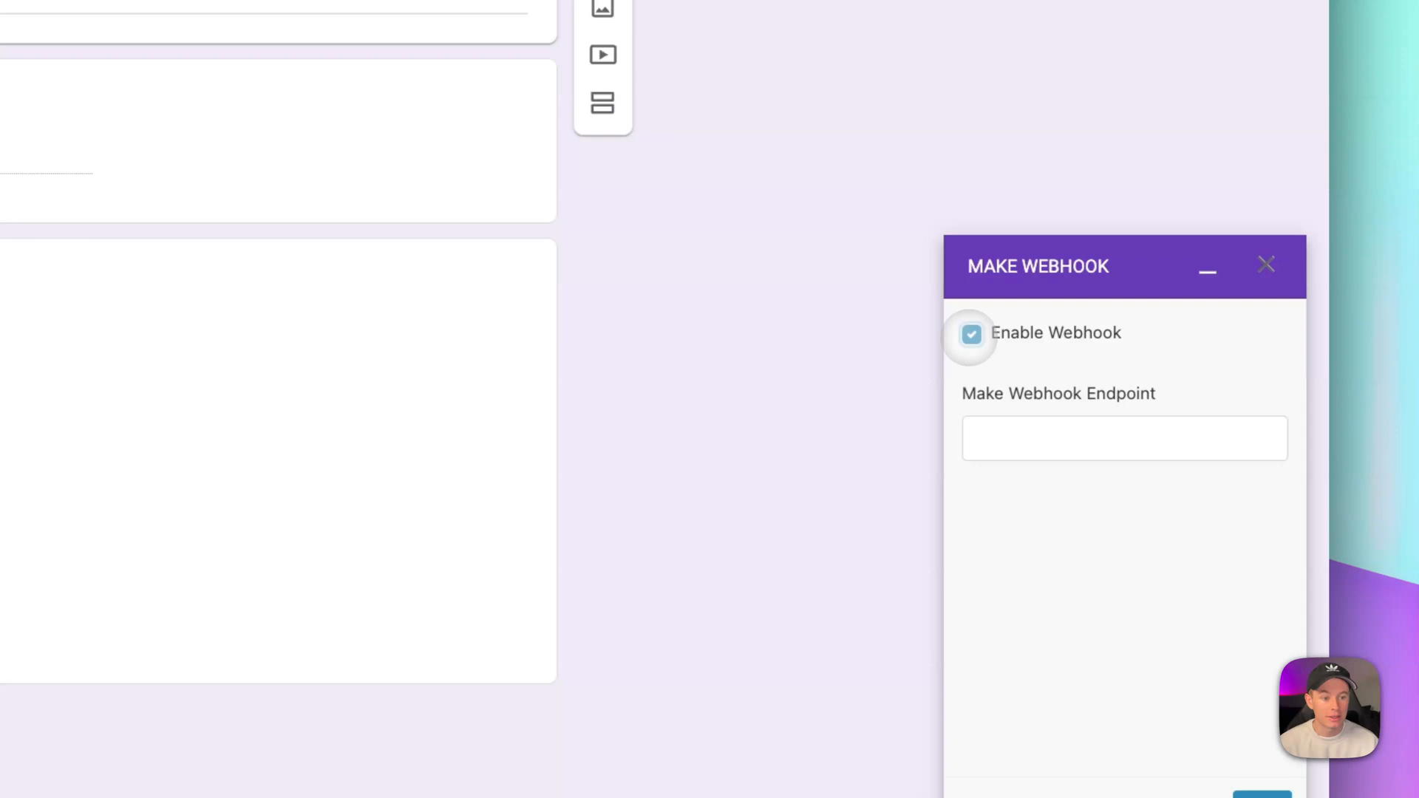
{"action": "left_click", "coordinate": [1124, 438]}
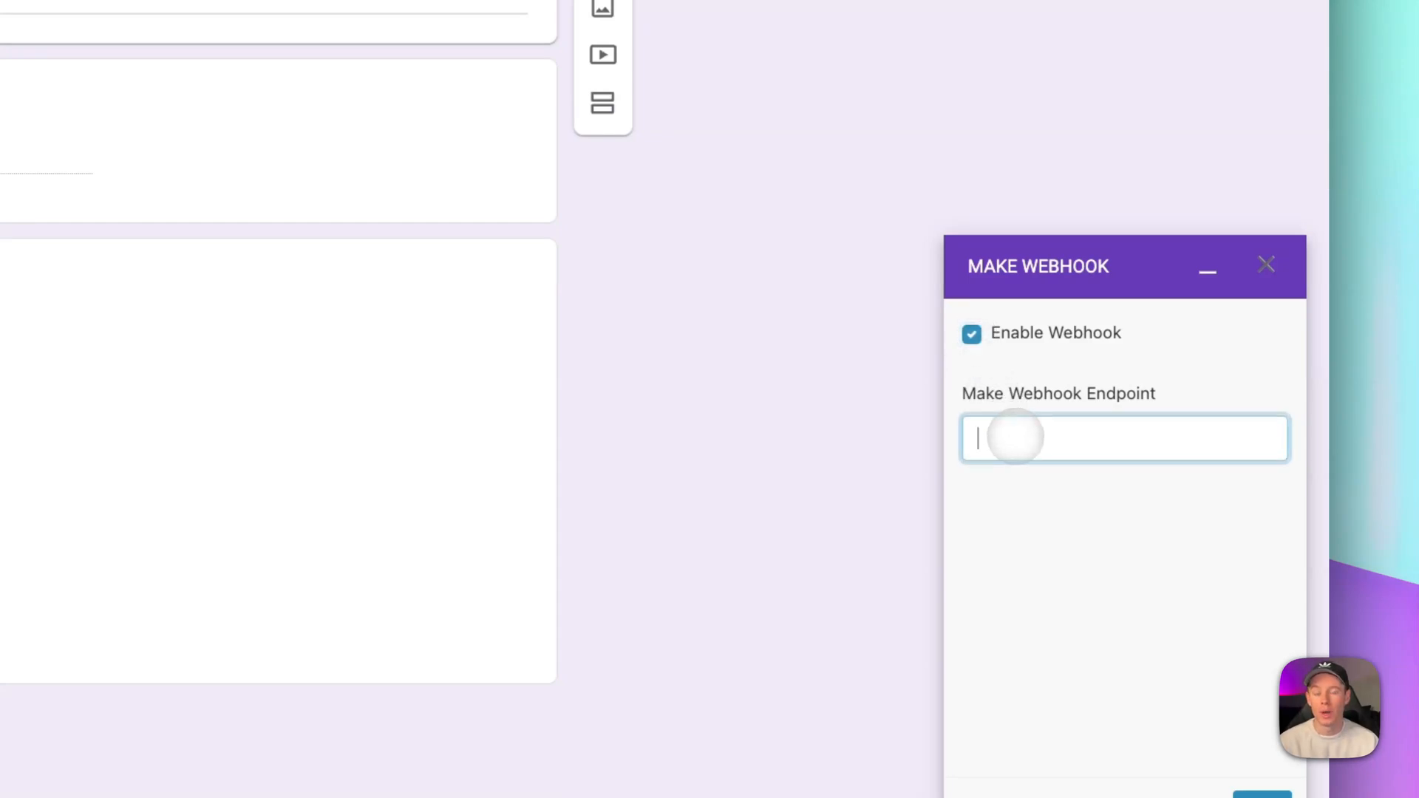
{"action": "scroll", "scroll_direction": "down", "scroll_amount": 3}
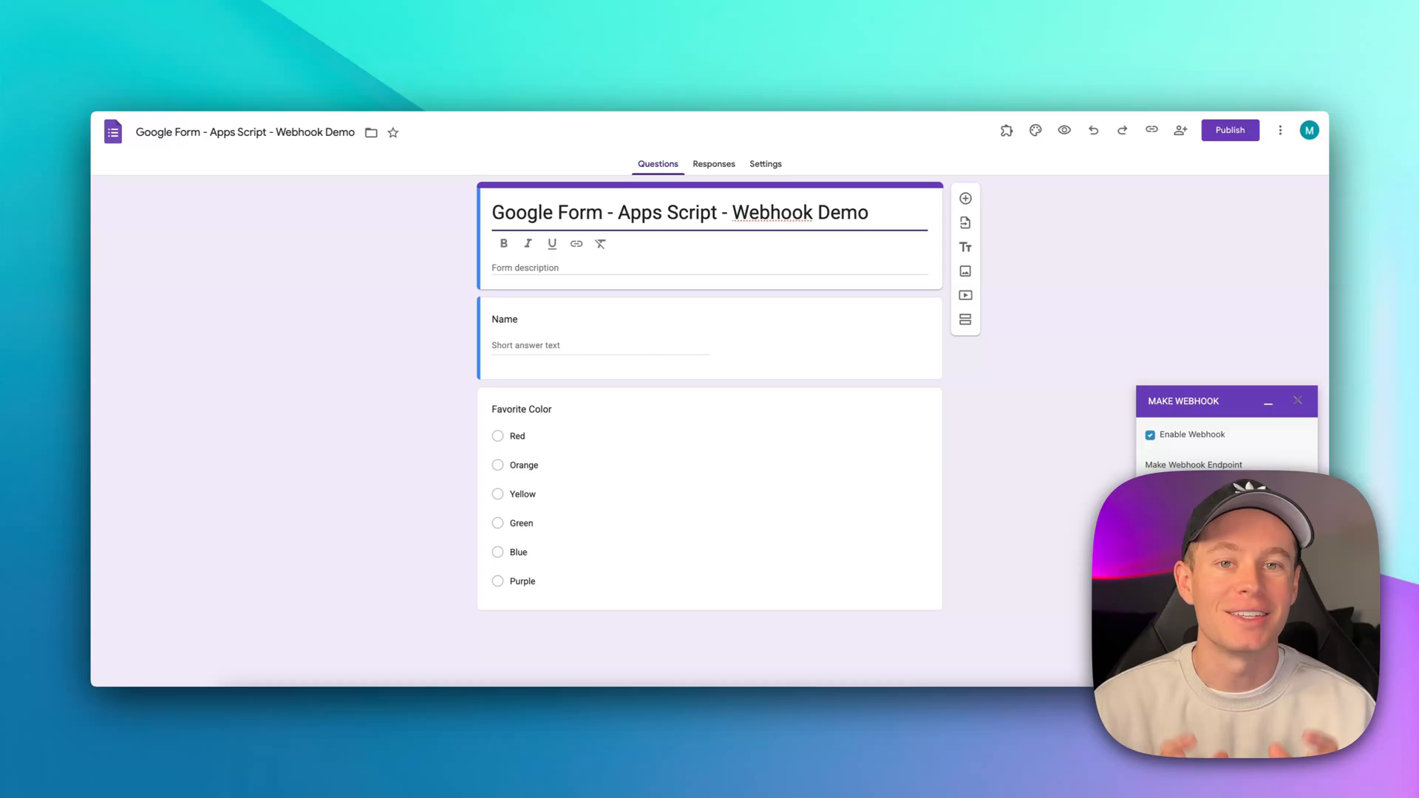
{"action": "mouse_move", "coordinate": [1307, 181]}
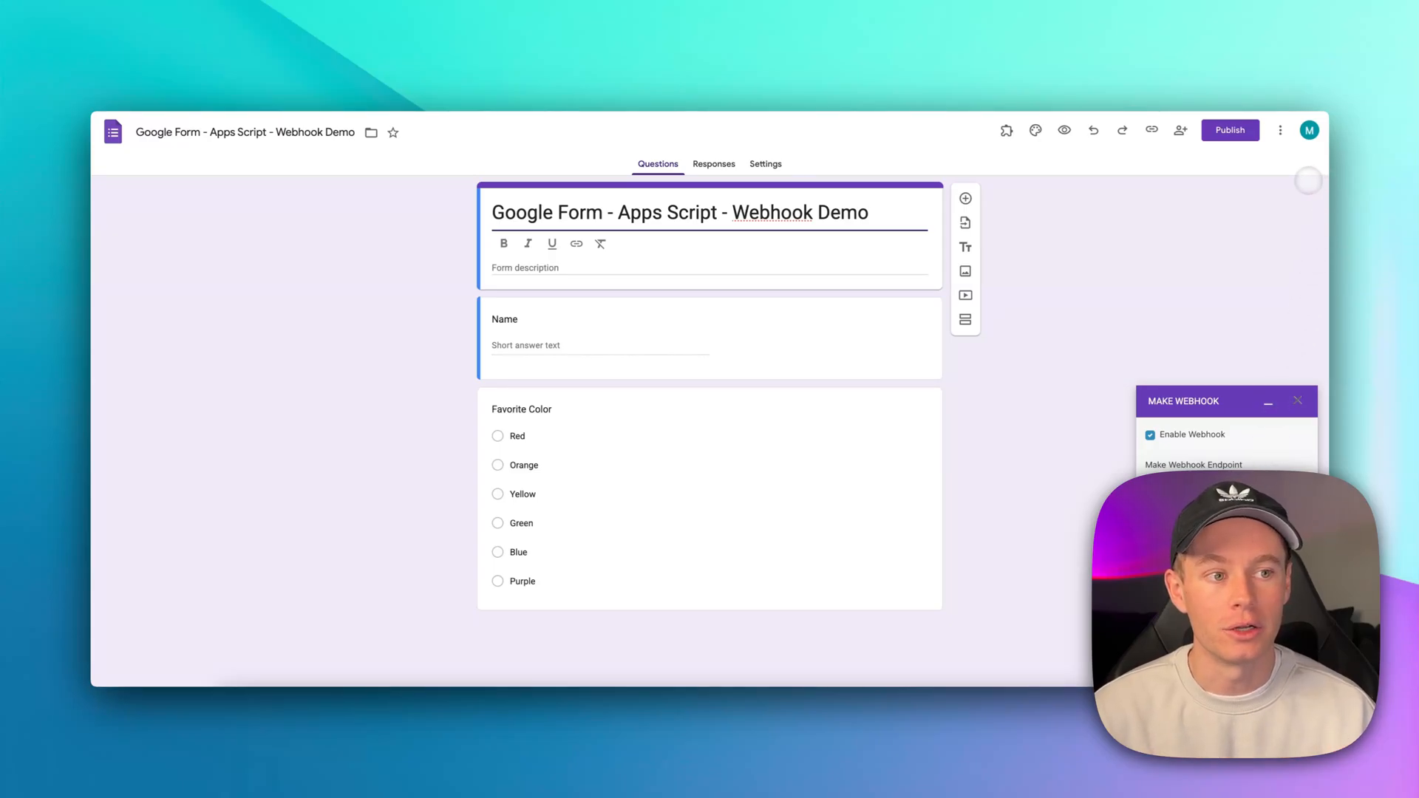
Step: Check the signed-in account, then launch the form's Script editor from the More menu
{"action": "left_click", "coordinate": [1307, 130]}
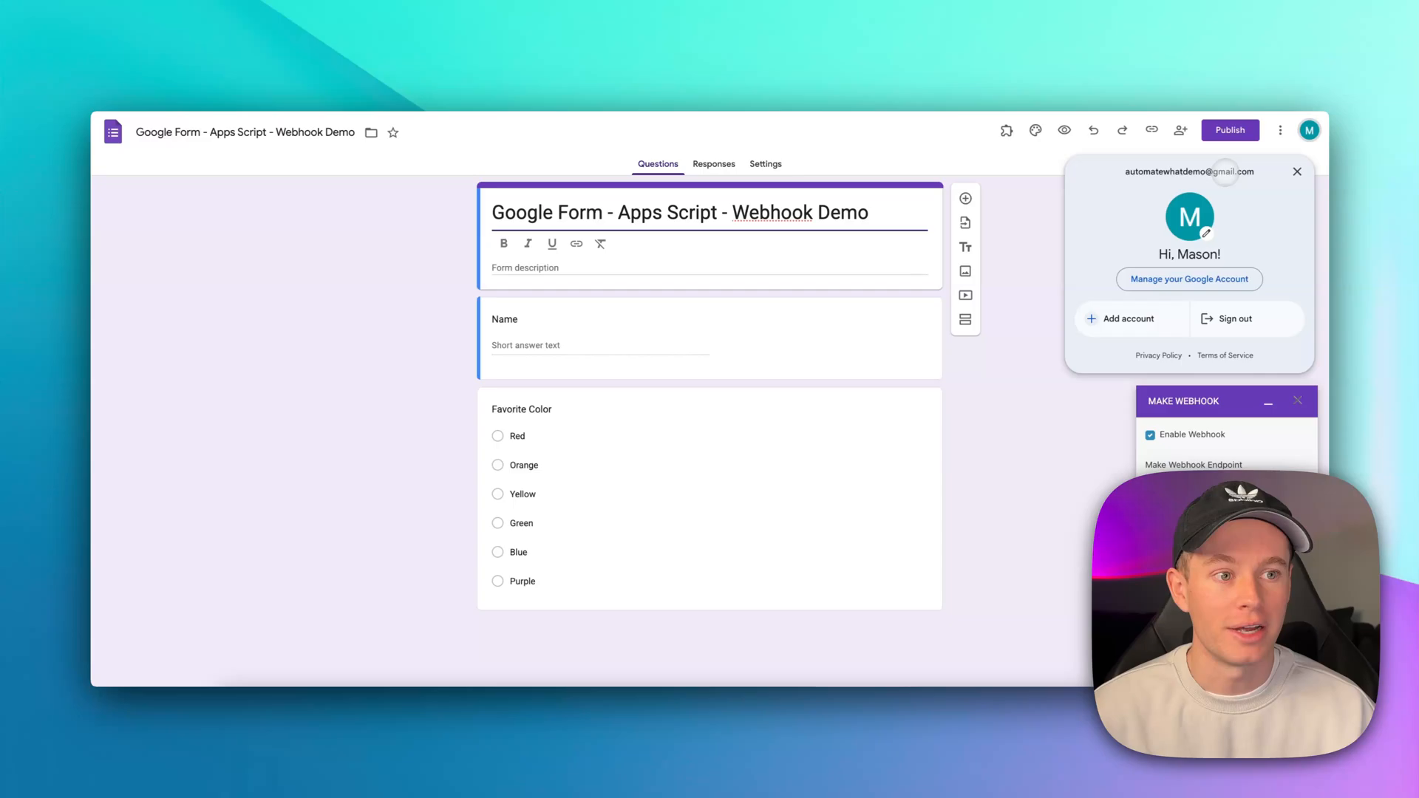
{"action": "left_click", "coordinate": [1279, 130]}
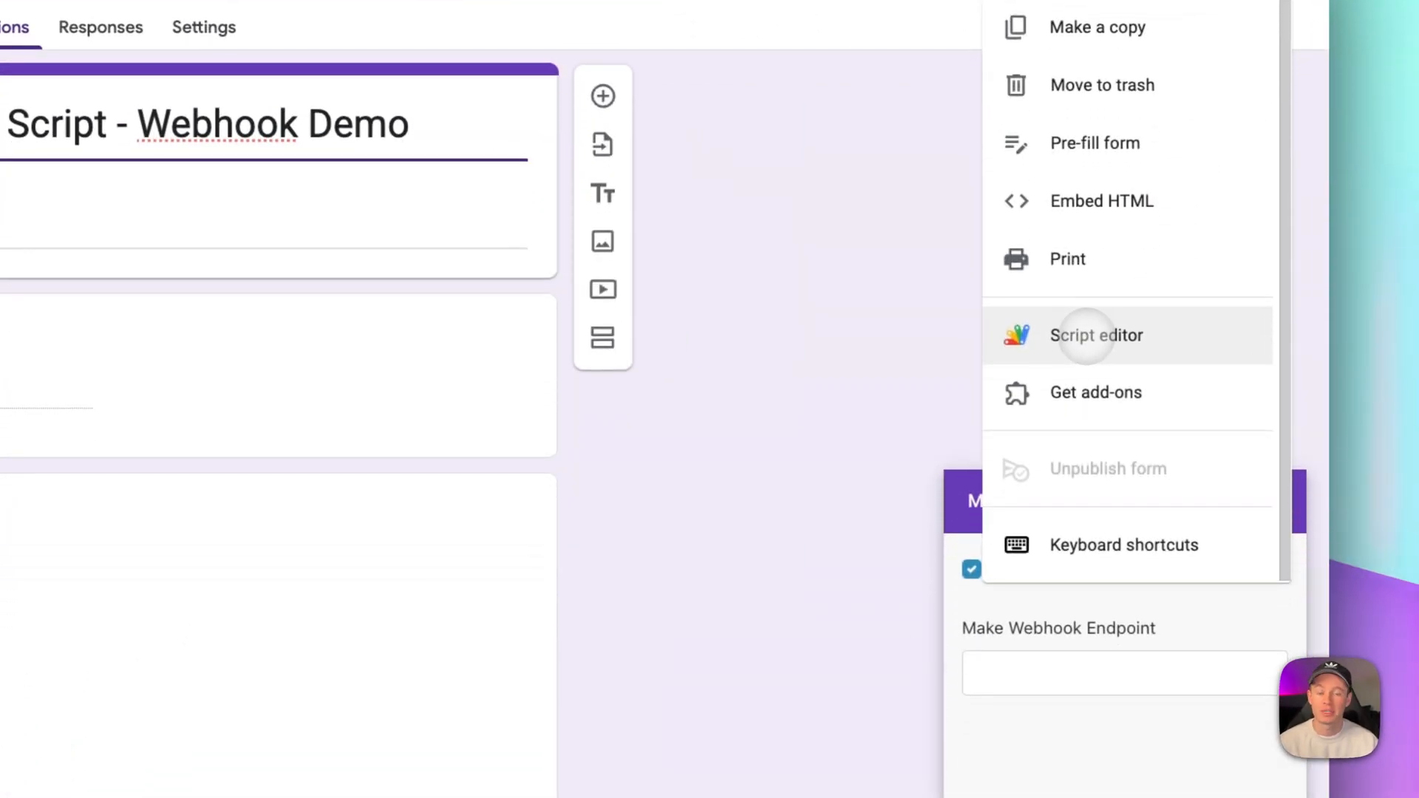
{"action": "left_click", "coordinate": [1096, 335]}
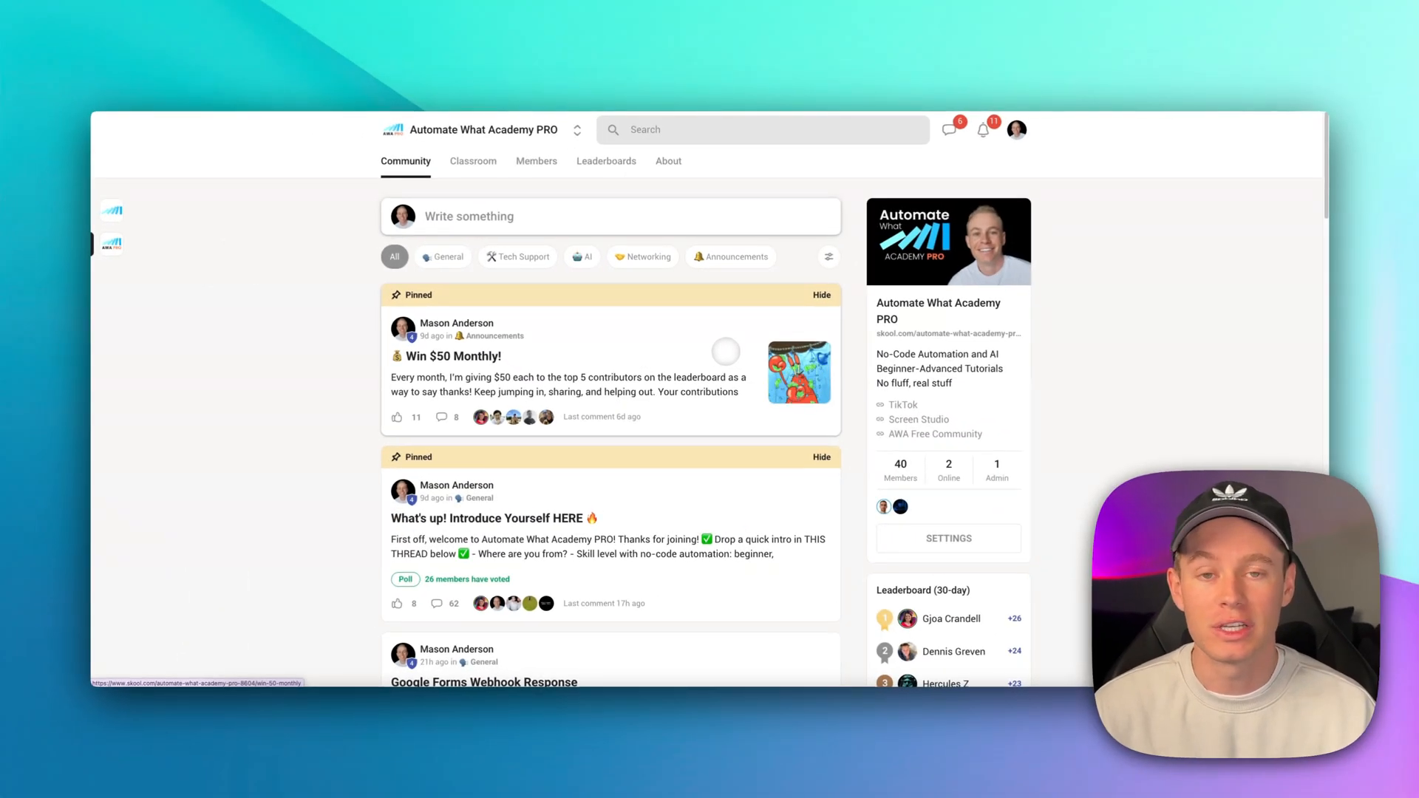
Step: Browse the Make.com Pro course, then open the Template Library's support ticket auto-assign lesson
{"action": "left_click", "coordinate": [472, 161]}
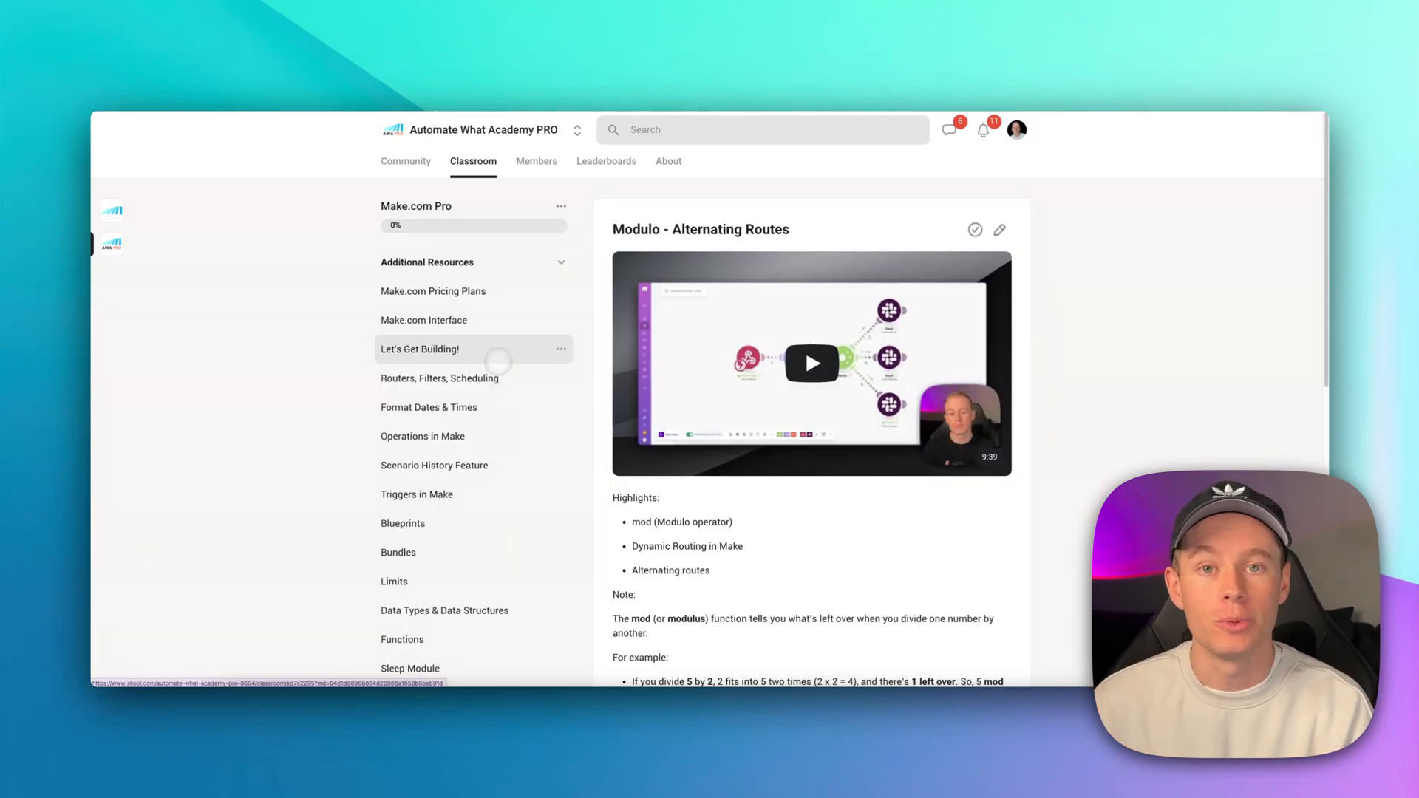
{"action": "scroll", "scroll_direction": "down", "scroll_amount": 3}
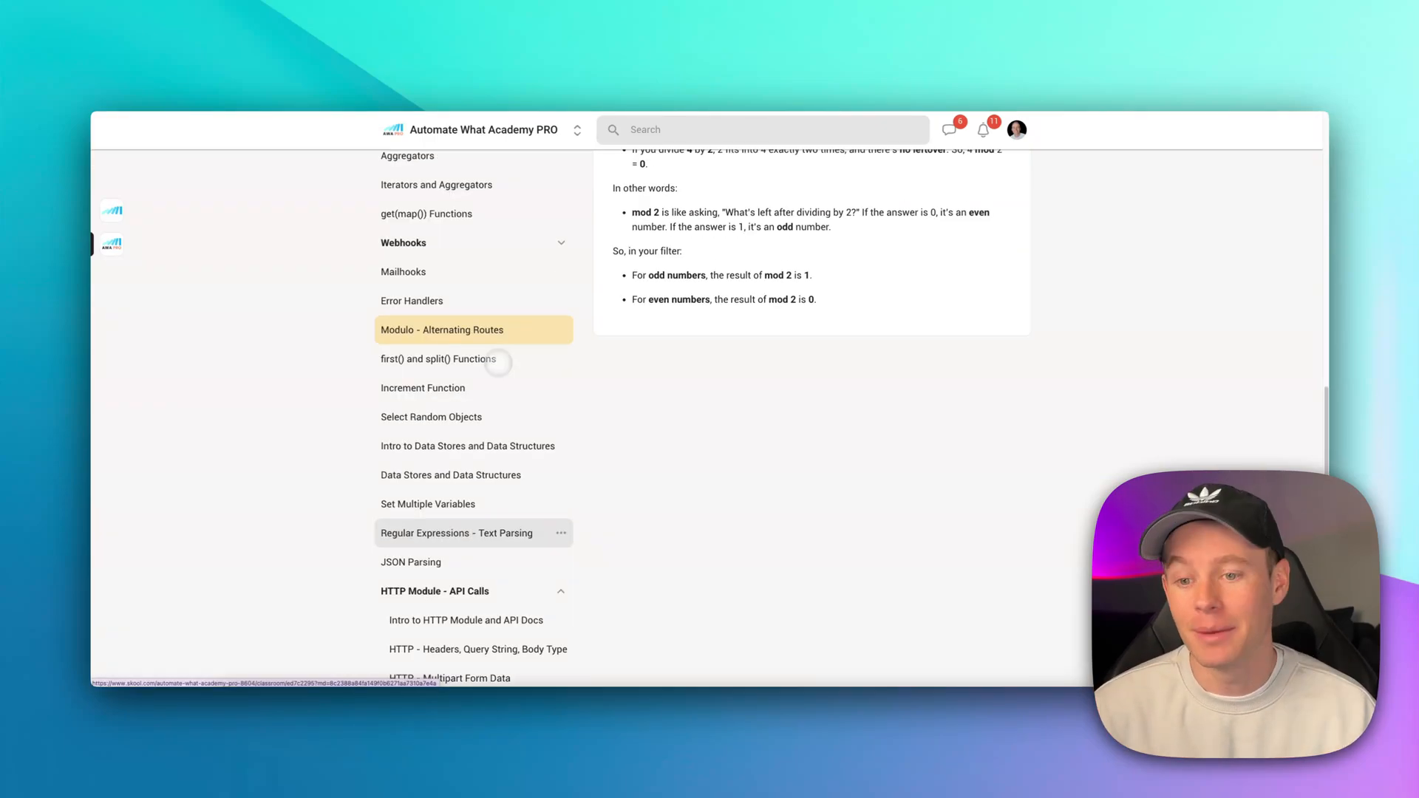
{"action": "scroll", "scroll_direction": "down", "scroll_amount": 3}
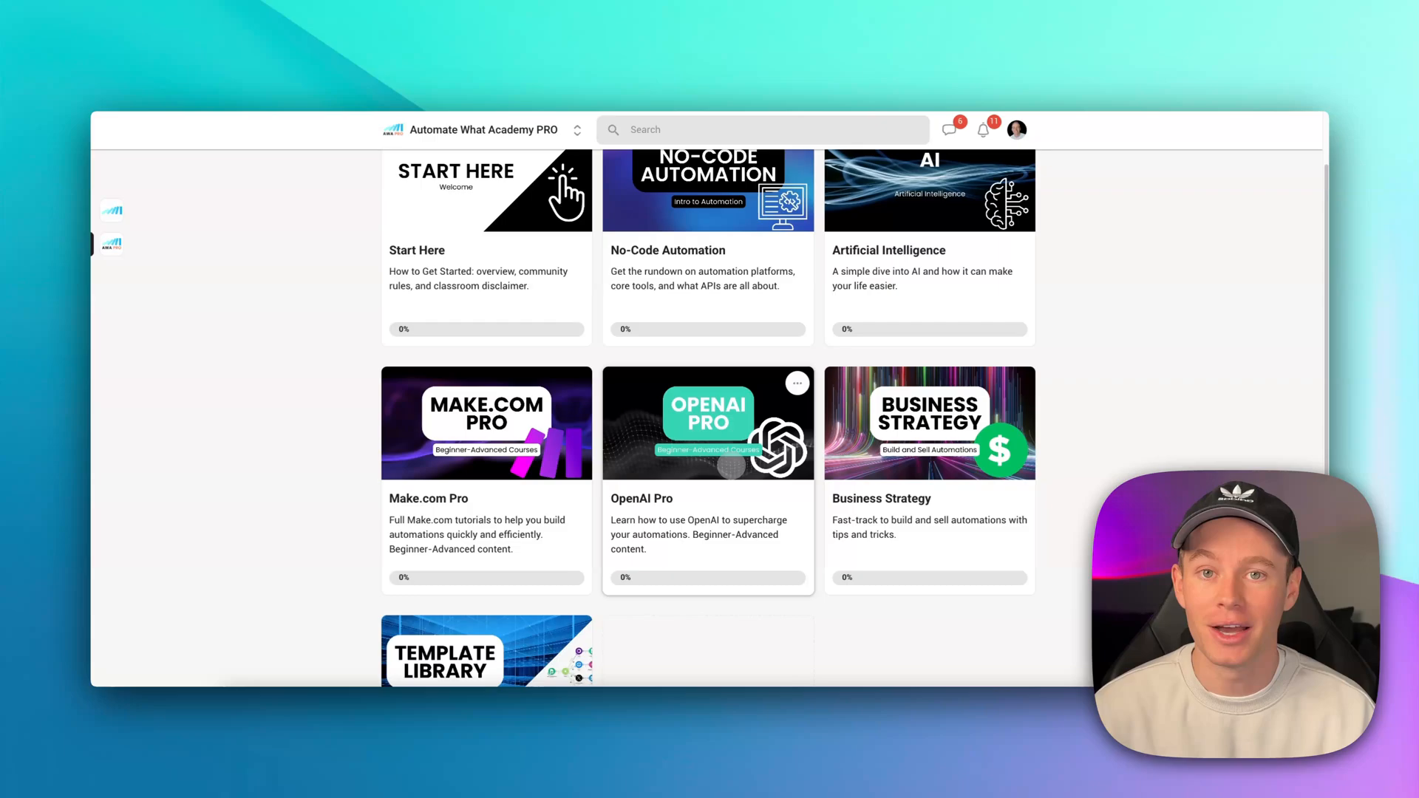
{"action": "left_click", "coordinate": [486, 650]}
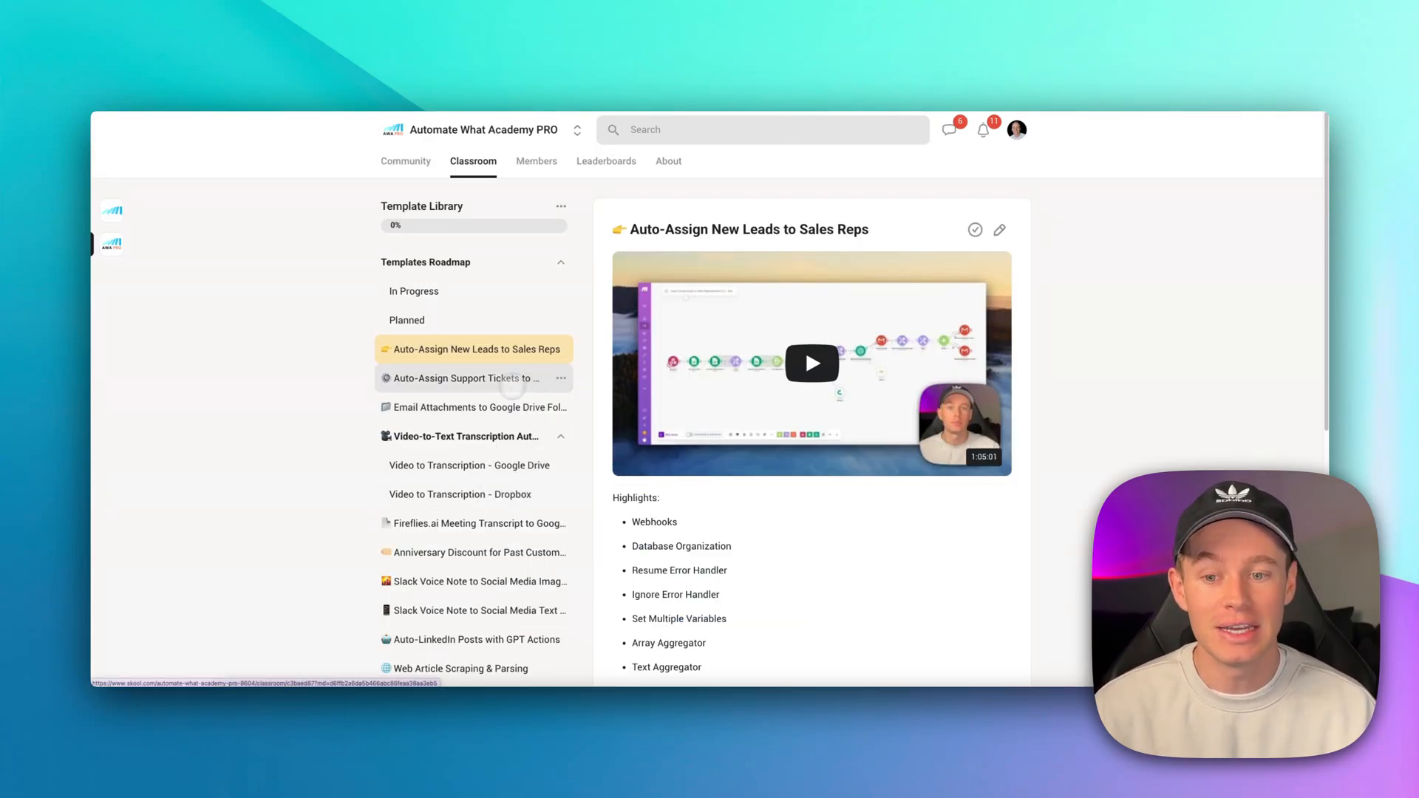
{"action": "left_click", "coordinate": [474, 581]}
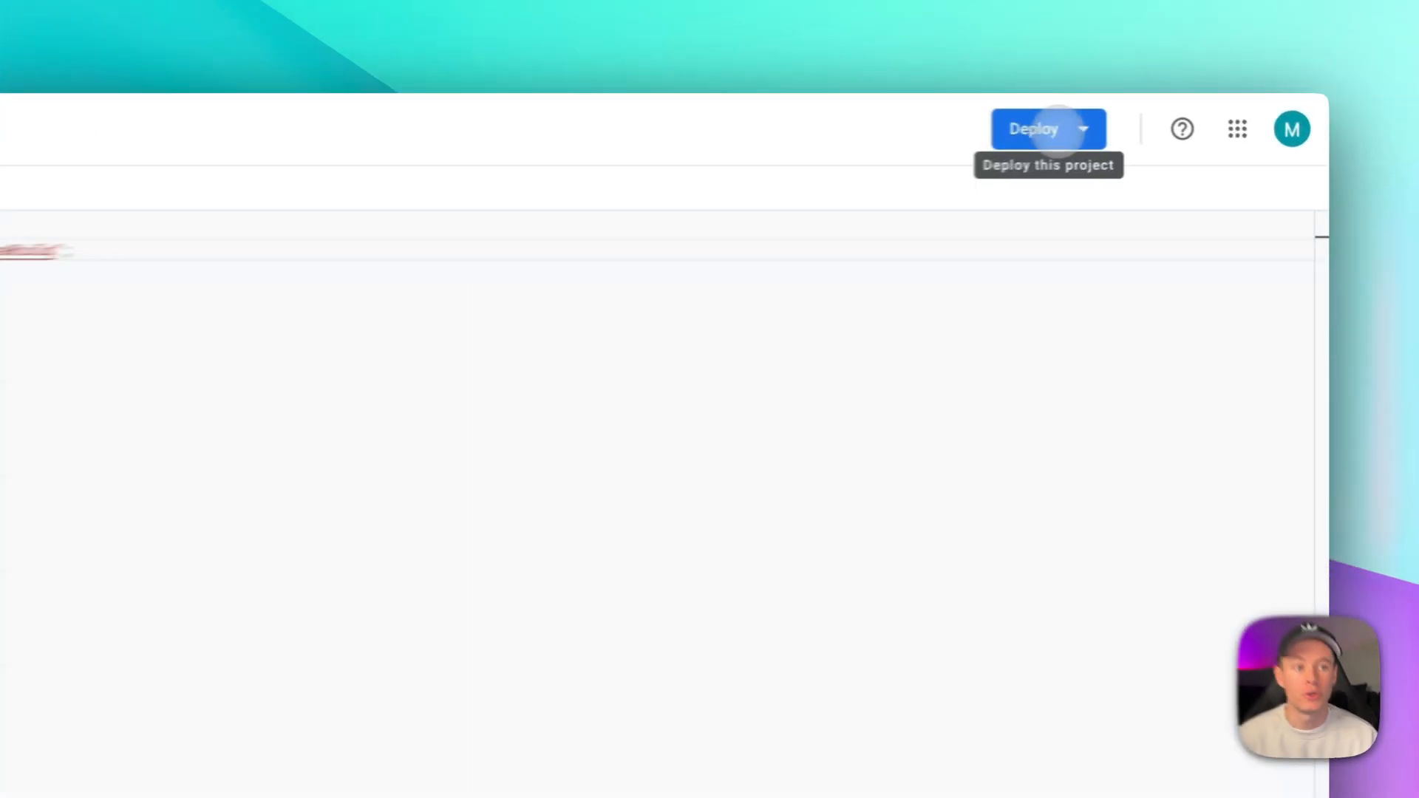
Step: Deploy a new web app described 'Google Form - Apps Script - Webhook Demo', reaching the authorization prompt
{"action": "left_click", "coordinate": [1032, 128]}
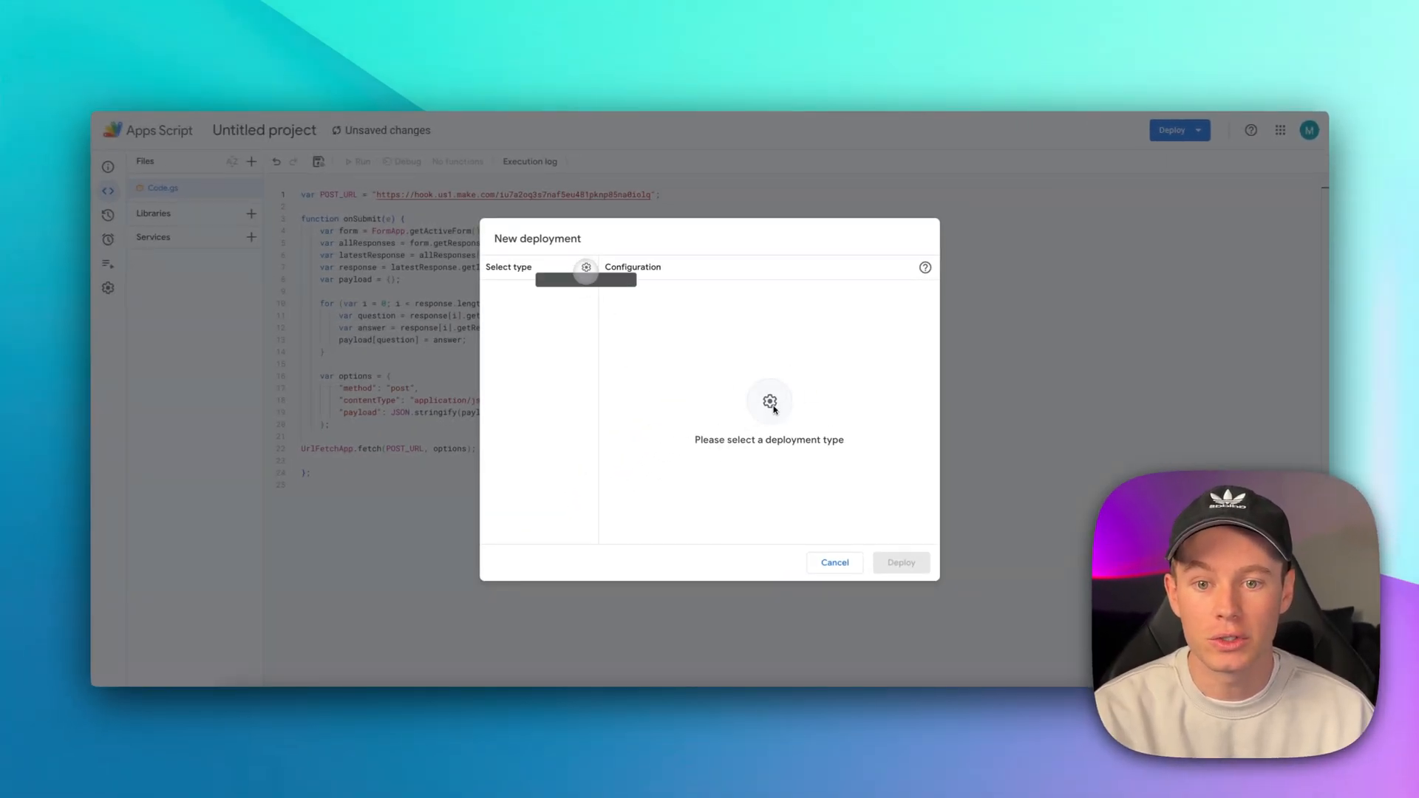
{"action": "left_click", "coordinate": [585, 273]}
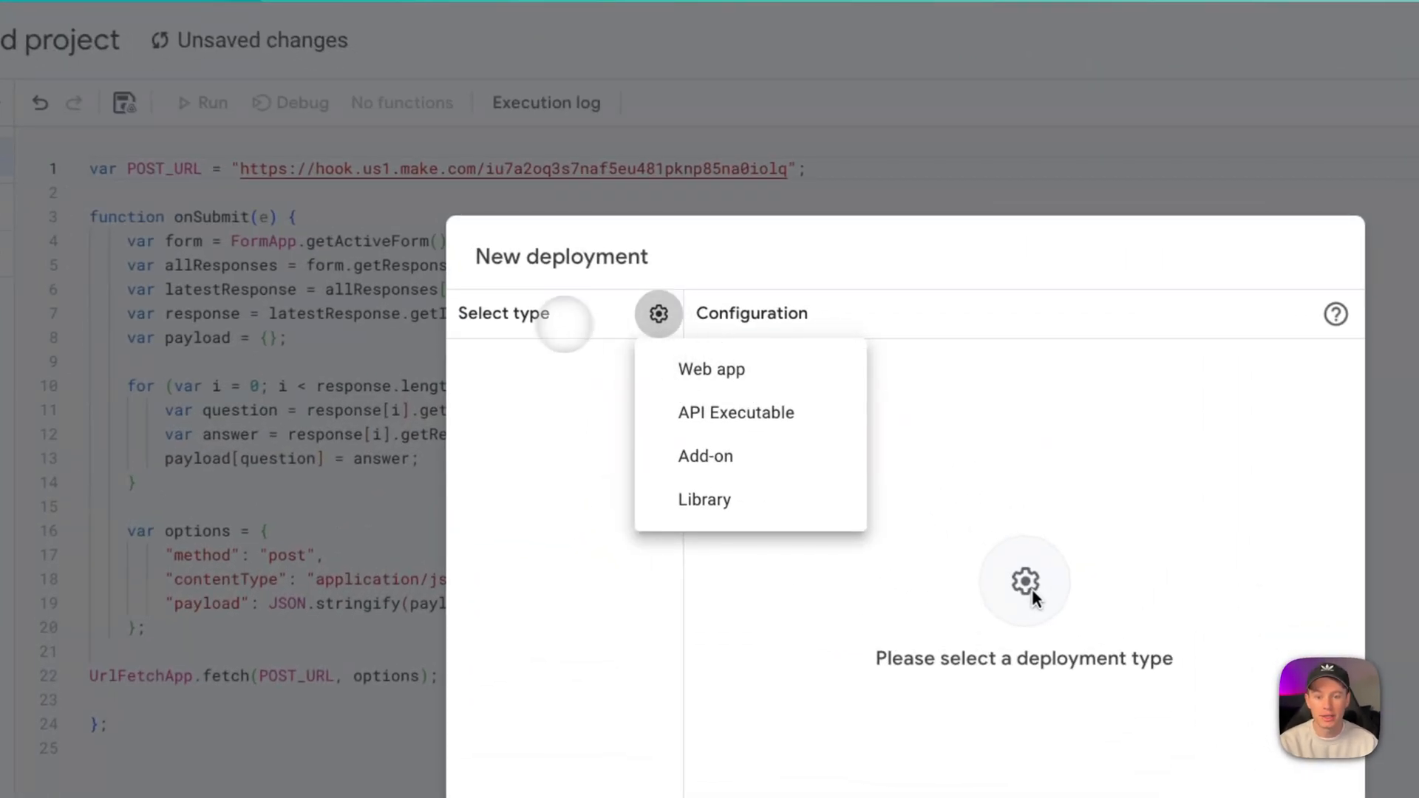
{"action": "left_click", "coordinate": [711, 370]}
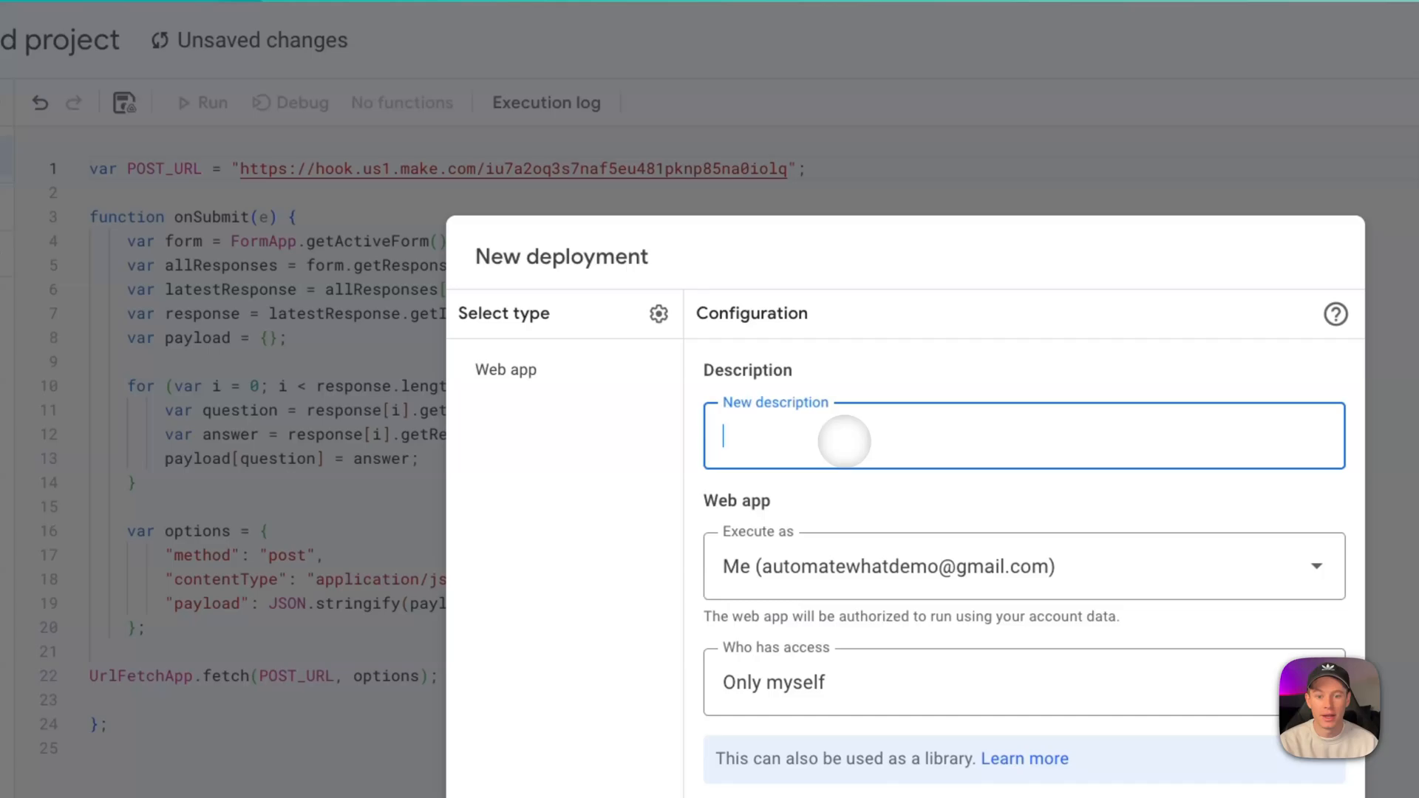
{"action": "type", "text": "Google Form - Apps Script - Webhook Demo"}
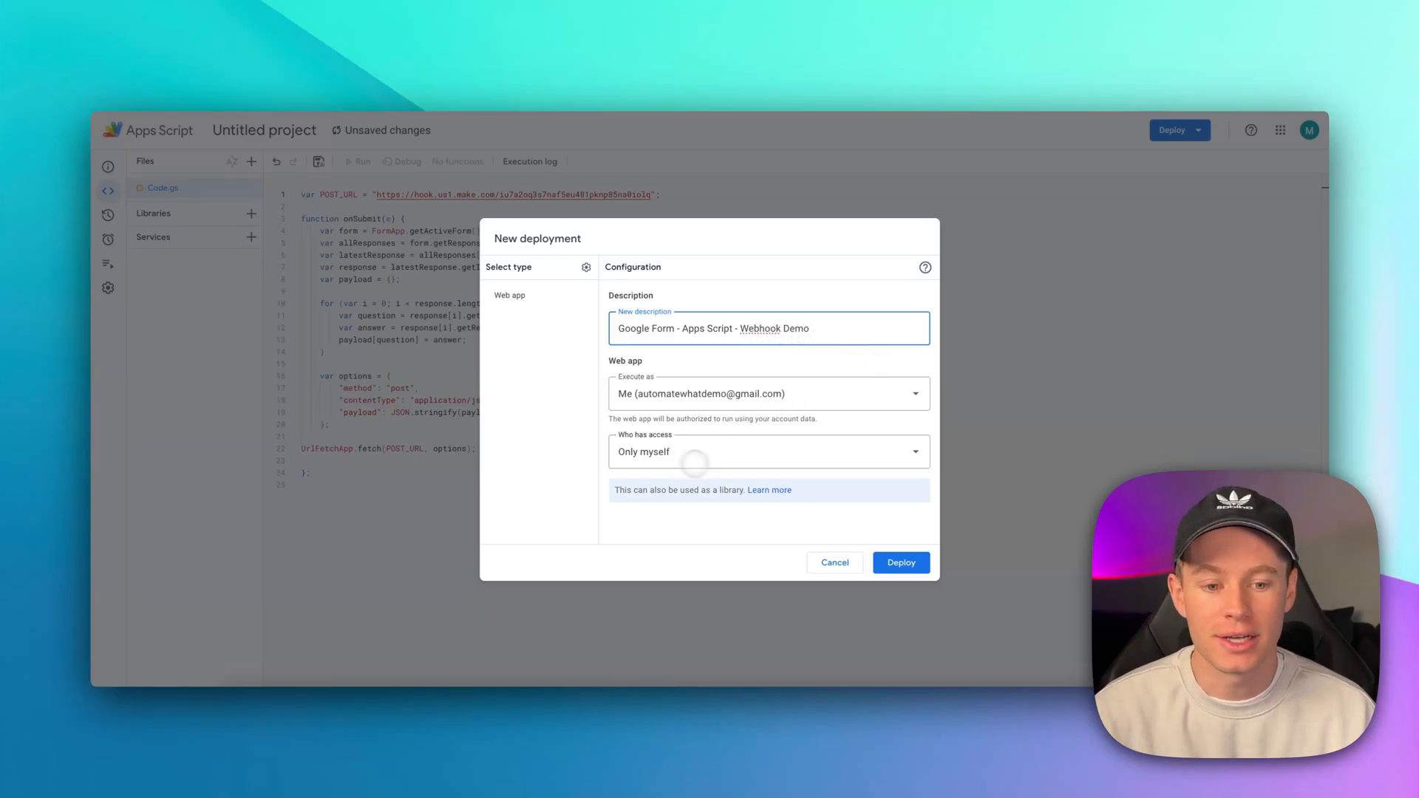
{"action": "left_click", "coordinate": [900, 562]}
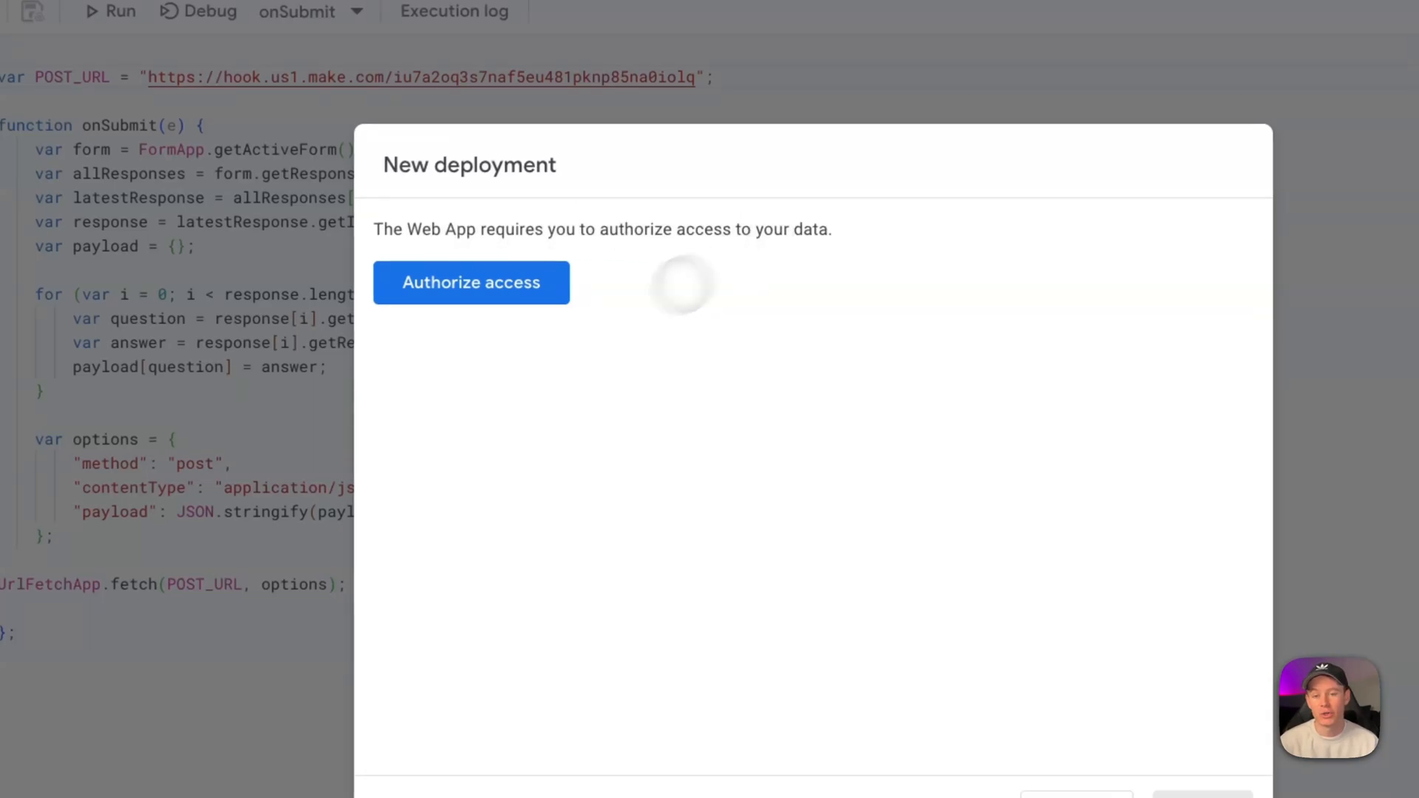
Step: Authorize the unverified project with the signed-in account so the deployment completes as Version 1
{"action": "left_click", "coordinate": [470, 282]}
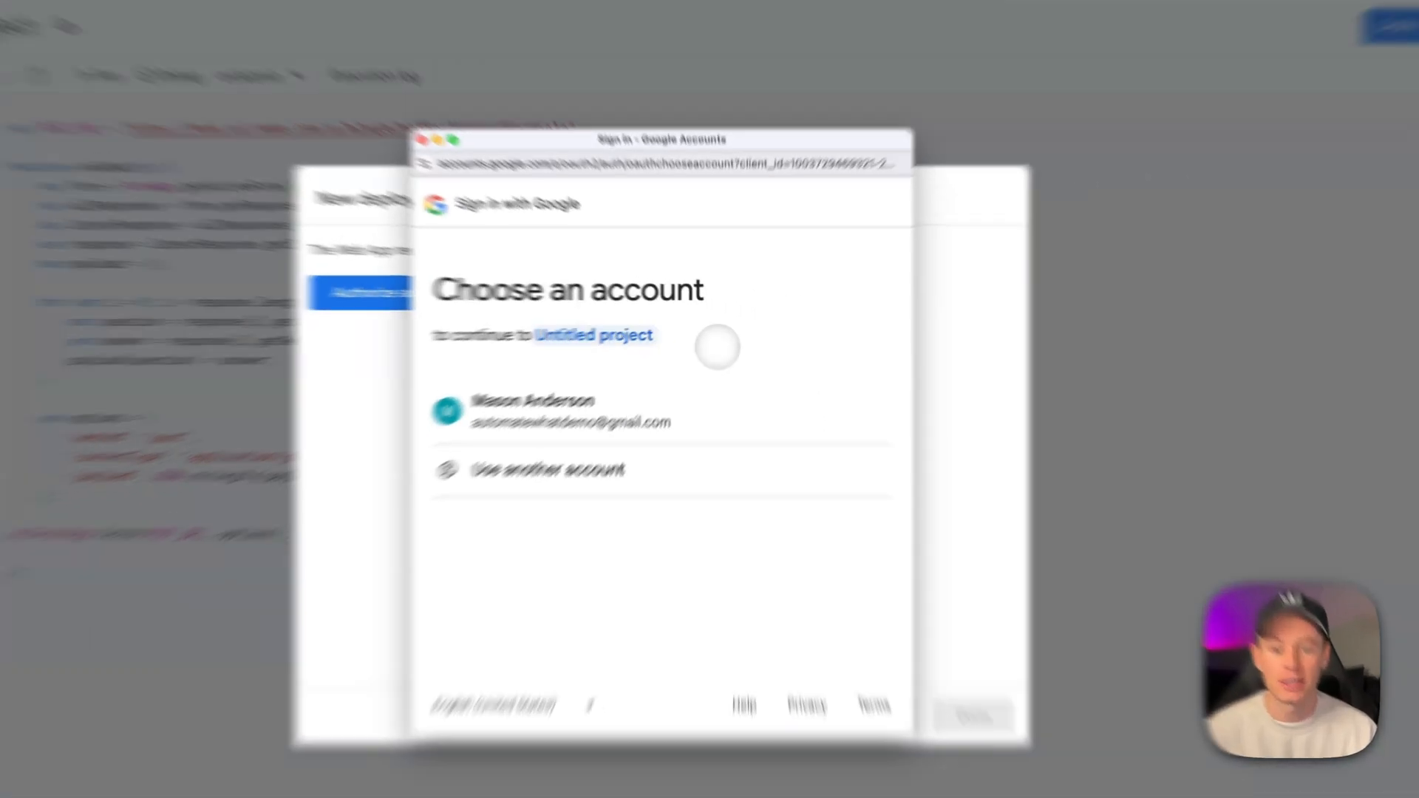
{"action": "left_click", "coordinate": [552, 410]}
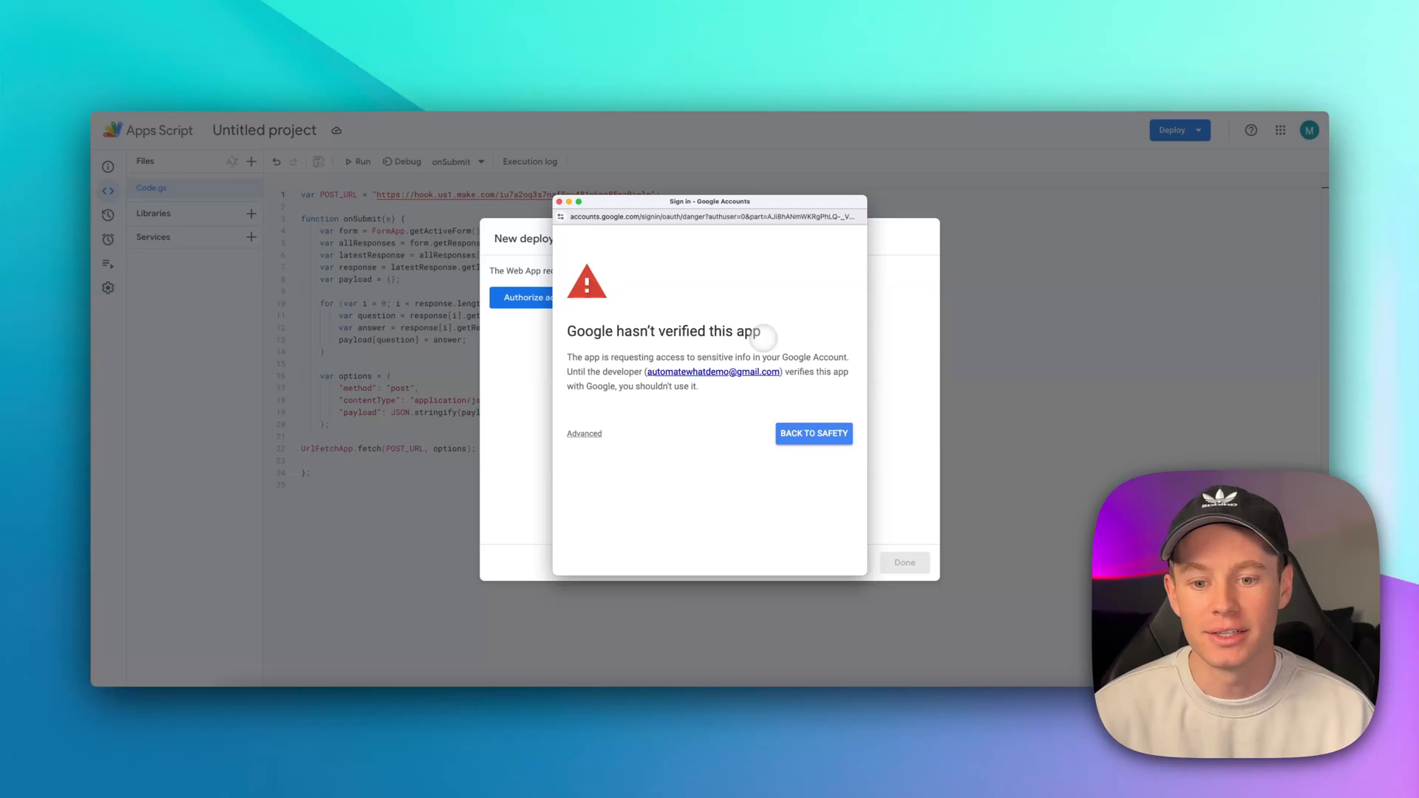
{"action": "left_click", "coordinate": [583, 433]}
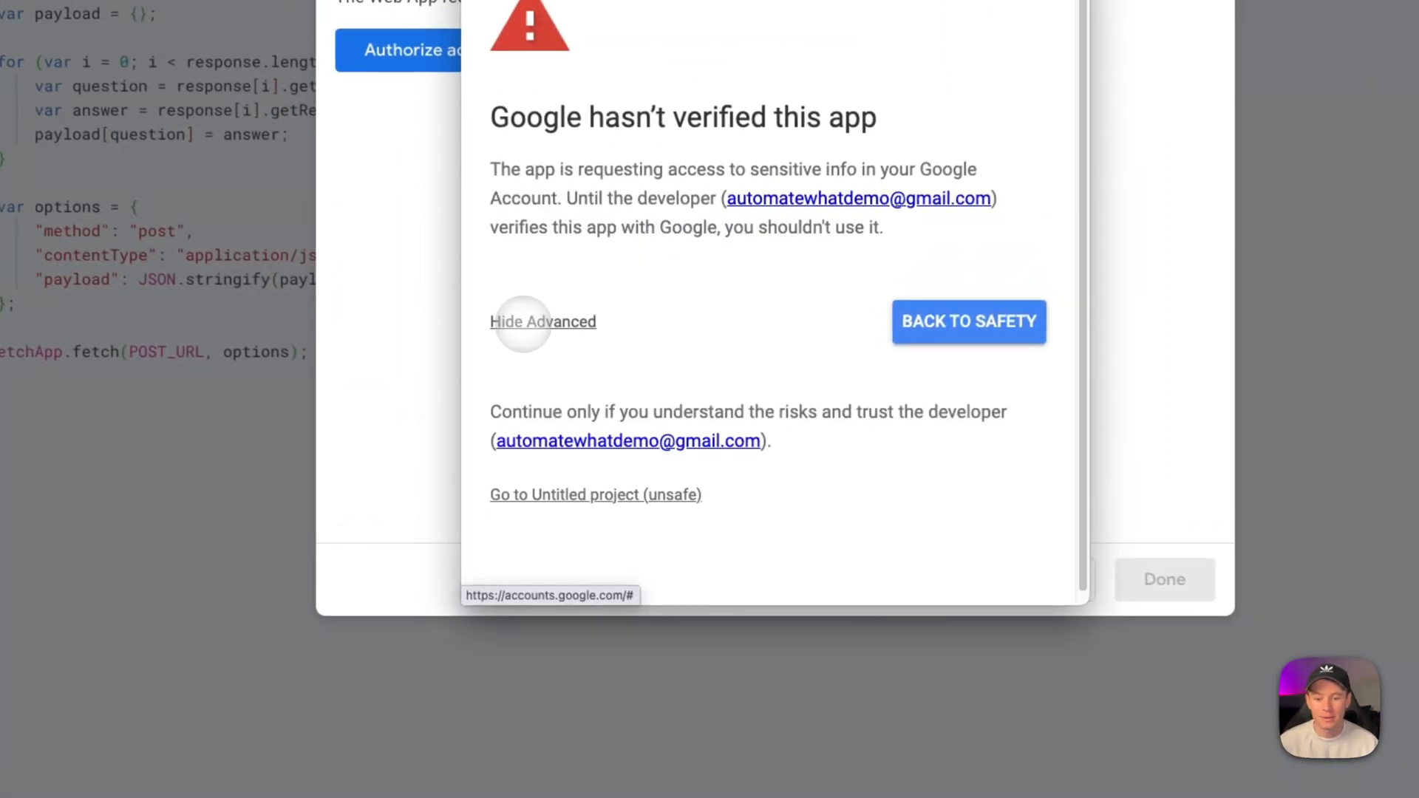
{"action": "mouse_move", "coordinate": [596, 494]}
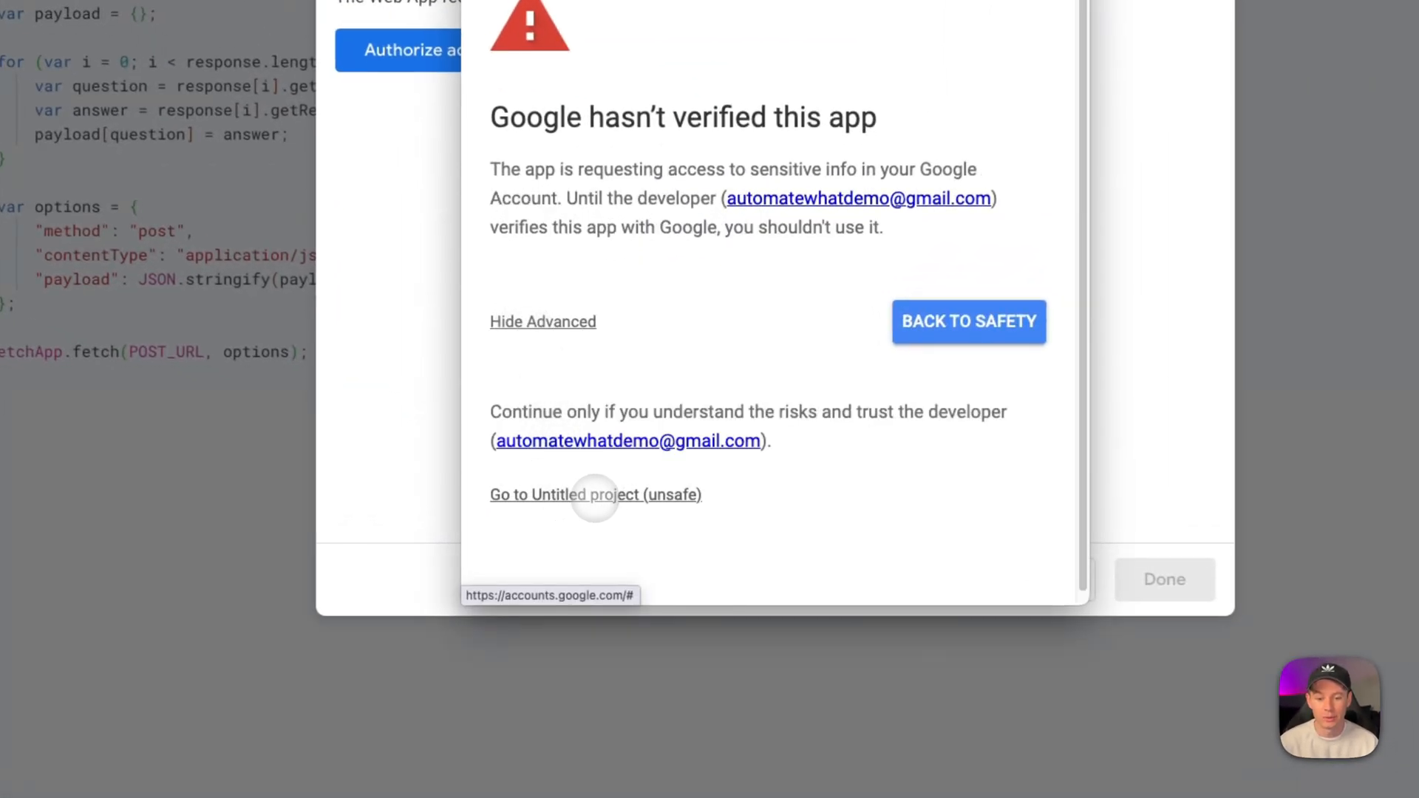
{"action": "left_click", "coordinate": [596, 494]}
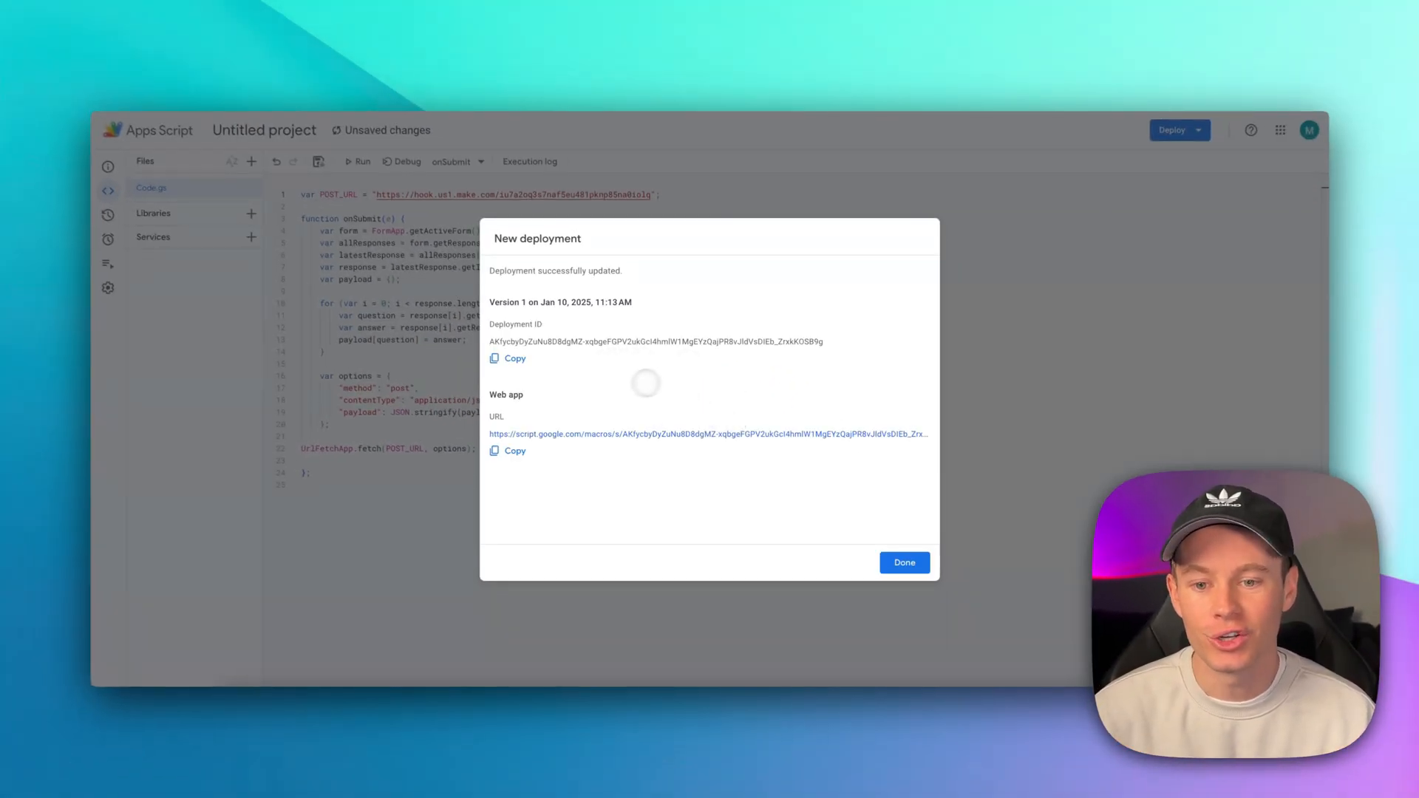
{"action": "left_click", "coordinate": [903, 562]}
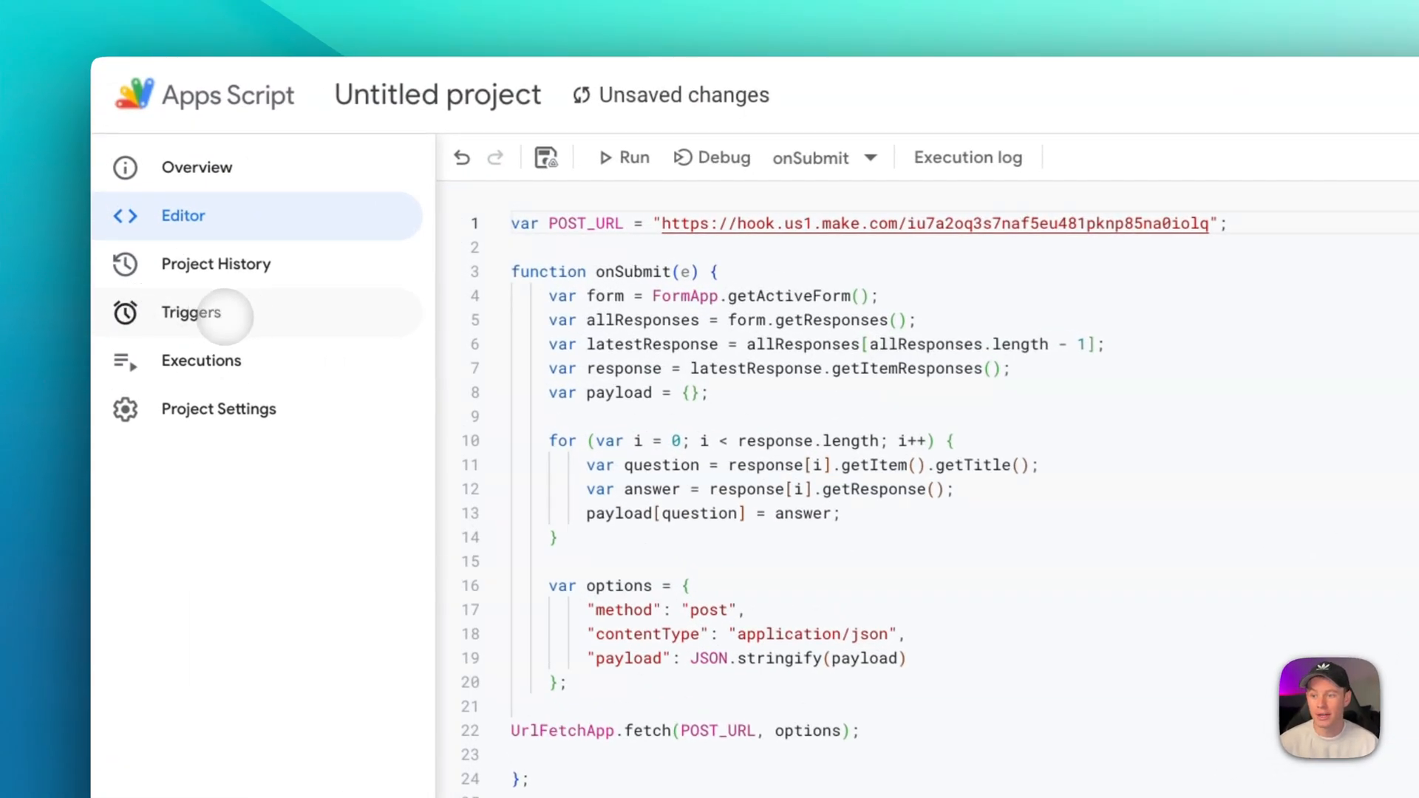
Step: Save a trigger running onSubmit from the form on the On form submit event
{"action": "left_click", "coordinate": [125, 215]}
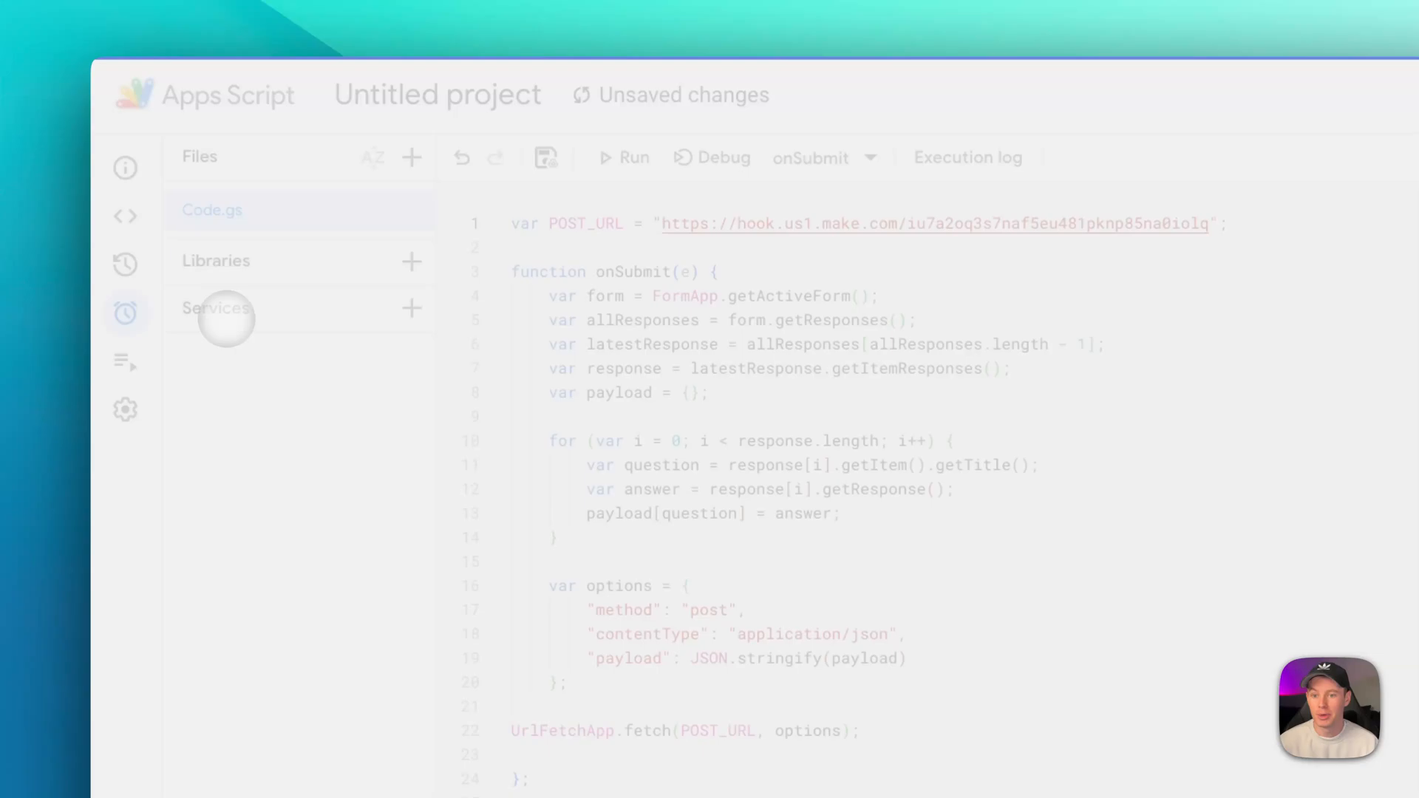
{"action": "left_click", "coordinate": [125, 313]}
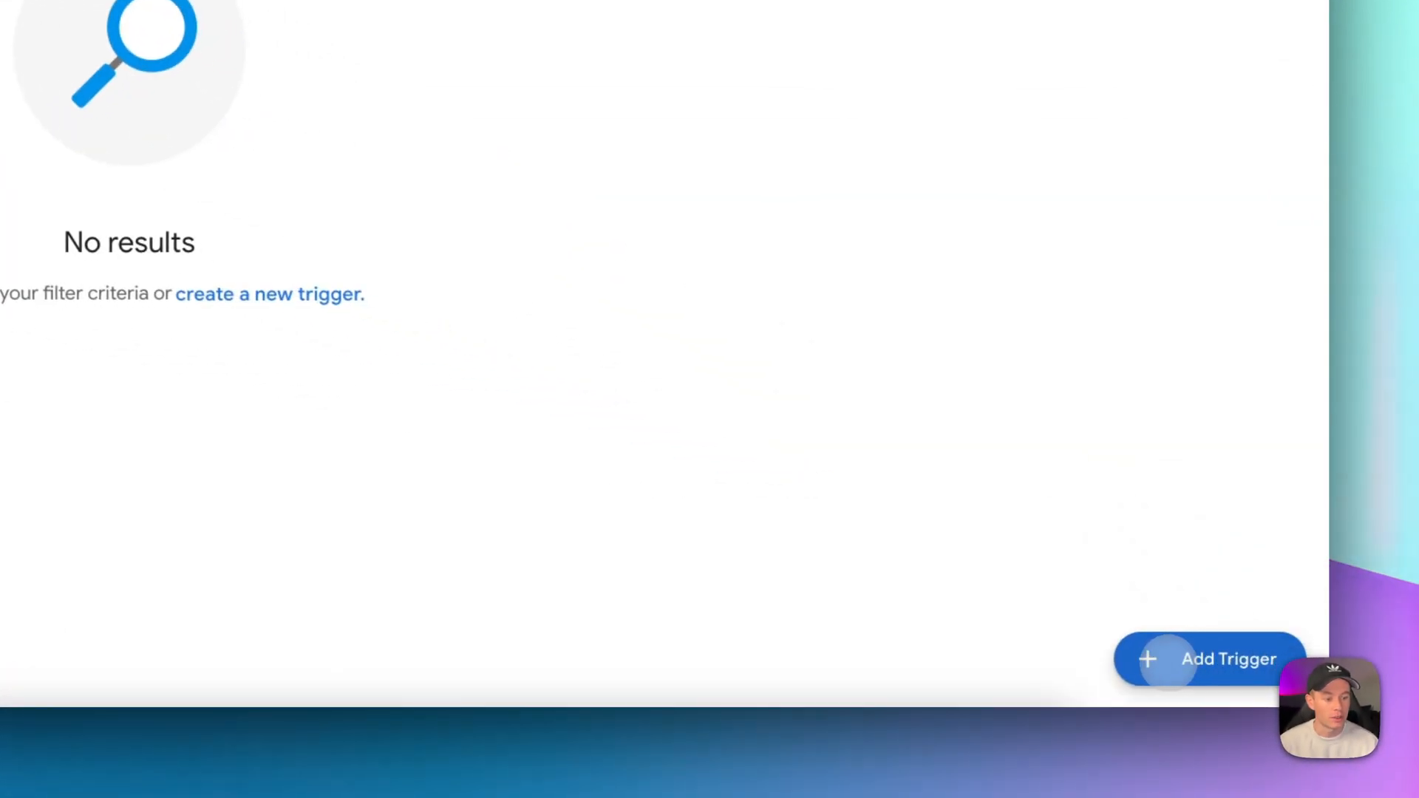
{"action": "left_click", "coordinate": [1207, 658]}
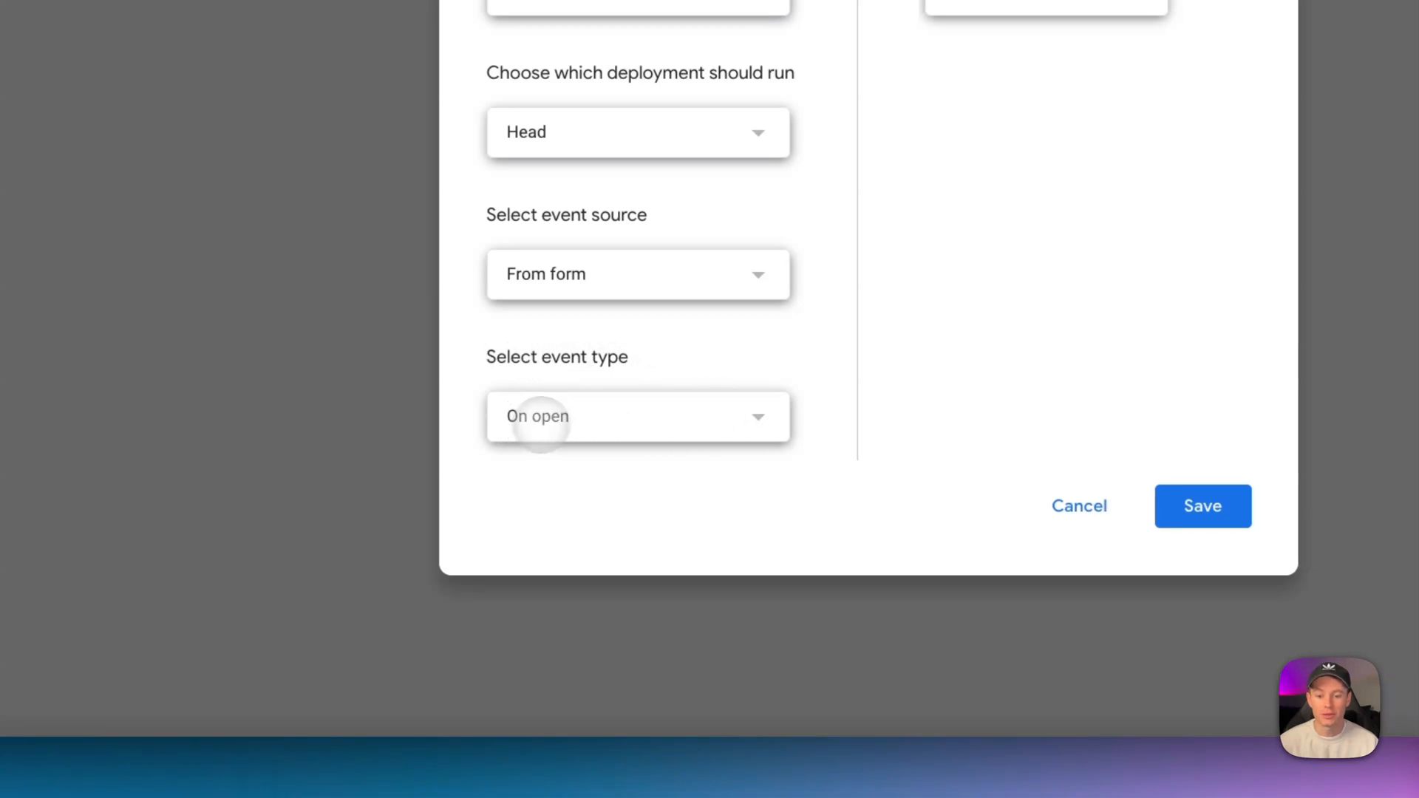
{"action": "left_click", "coordinate": [637, 416]}
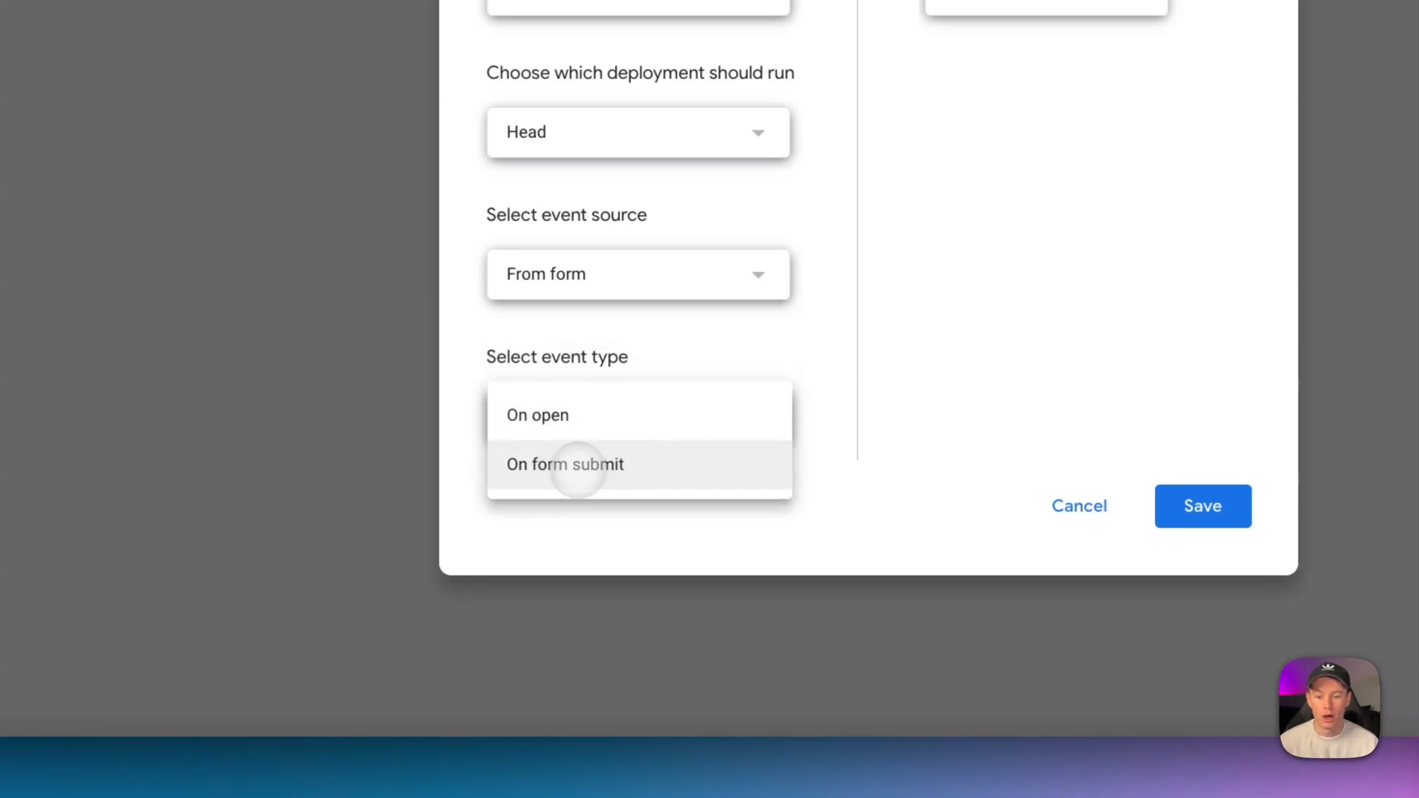
{"action": "left_click", "coordinate": [564, 463]}
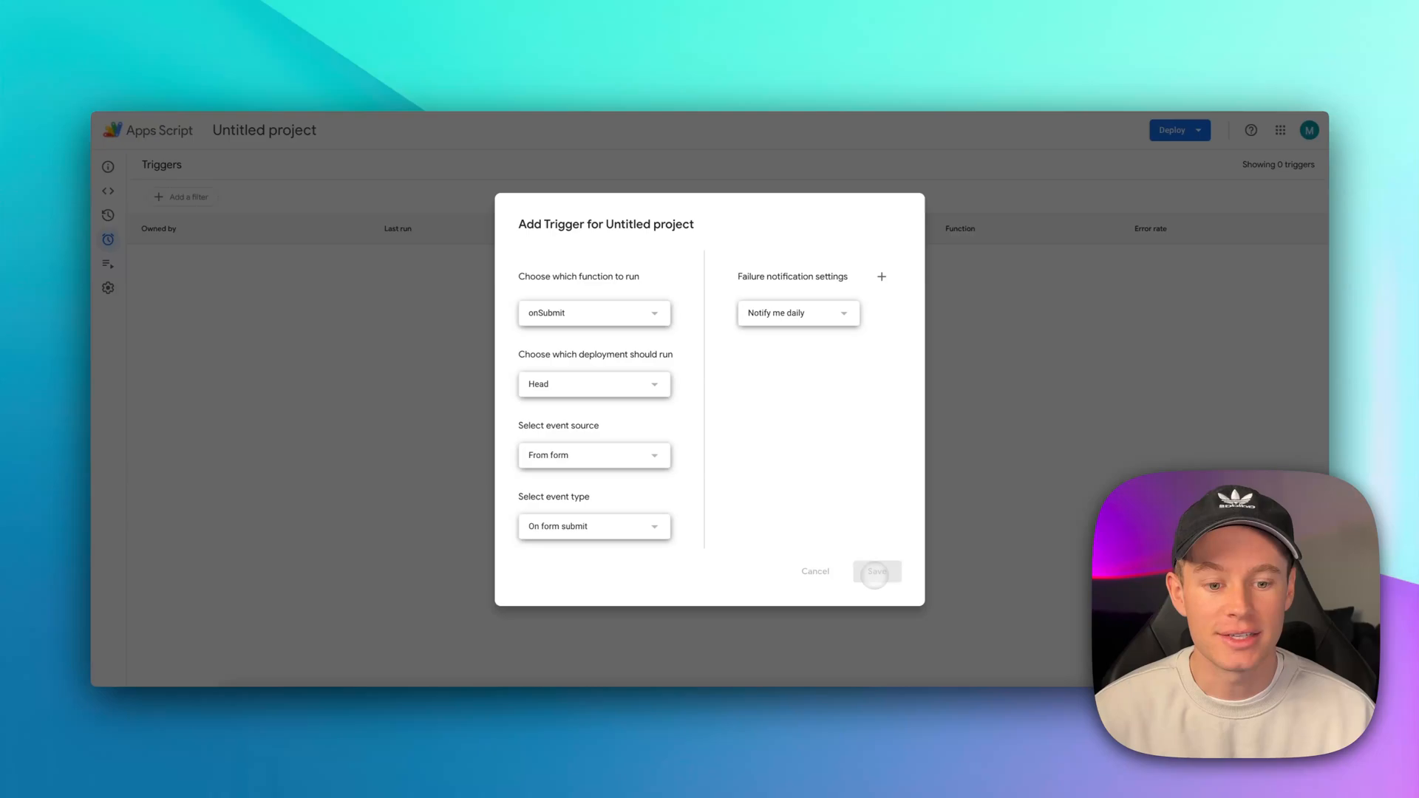
{"action": "left_click", "coordinate": [875, 571]}
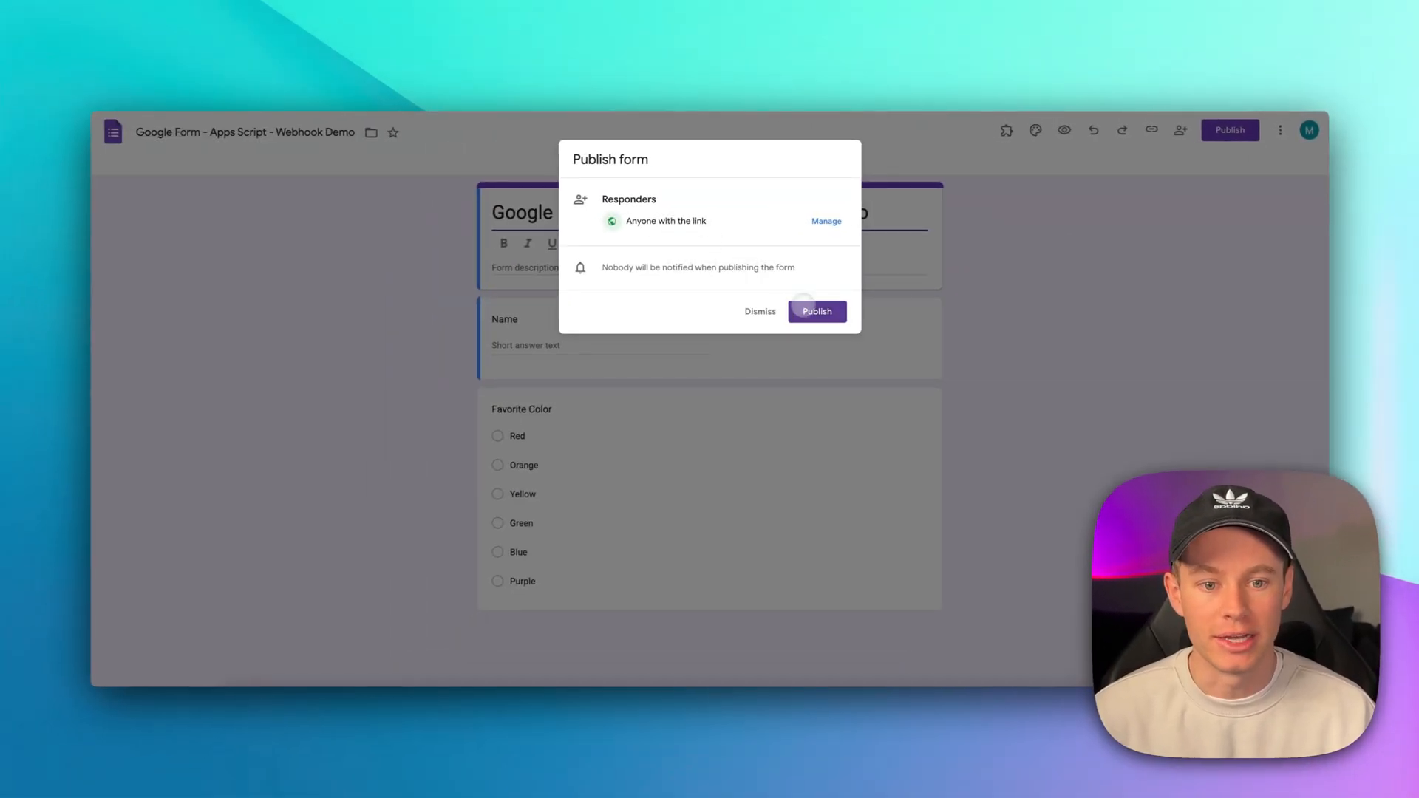
Step: Publish the form to anyone with the link and copy its responder link
{"action": "left_click", "coordinate": [815, 311]}
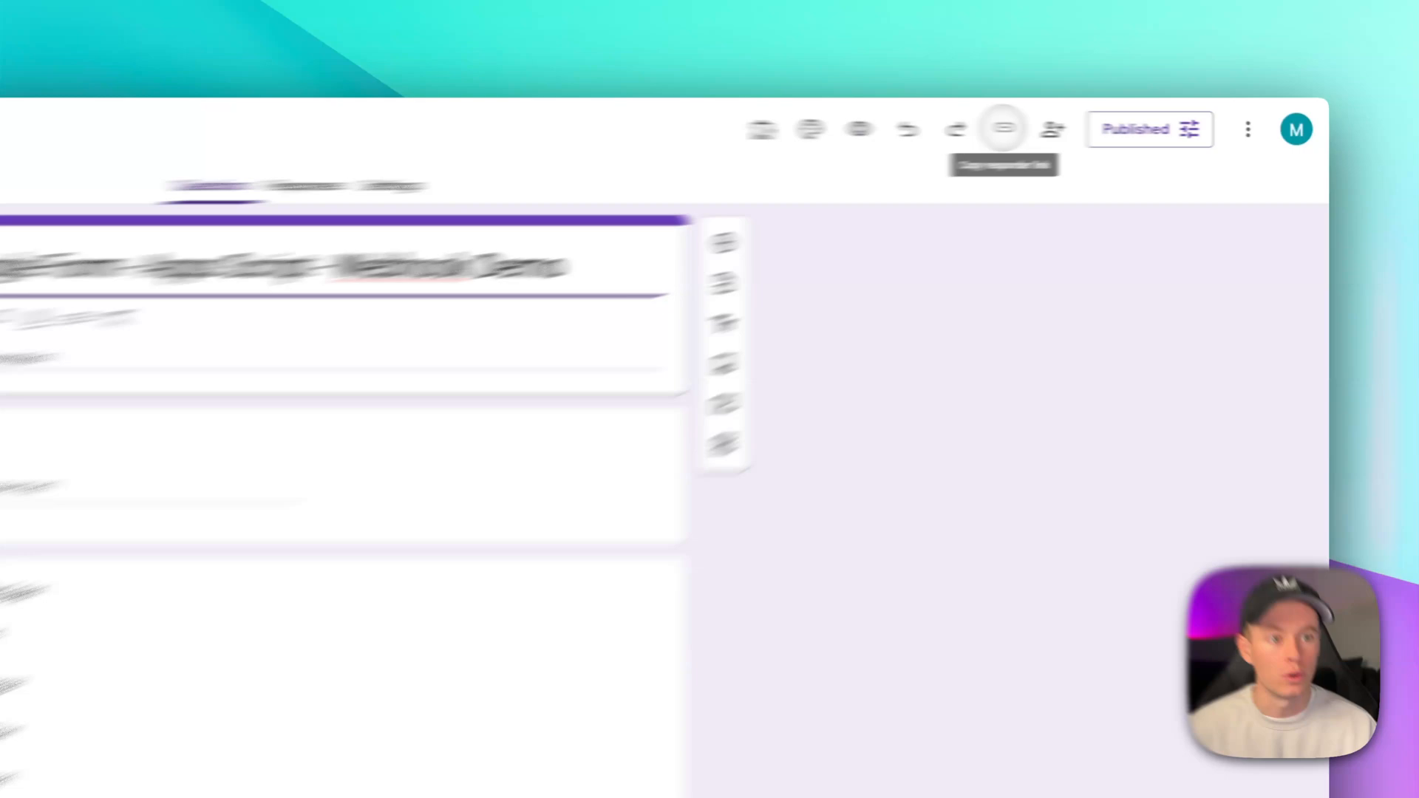
{"action": "left_click", "coordinate": [941, 128]}
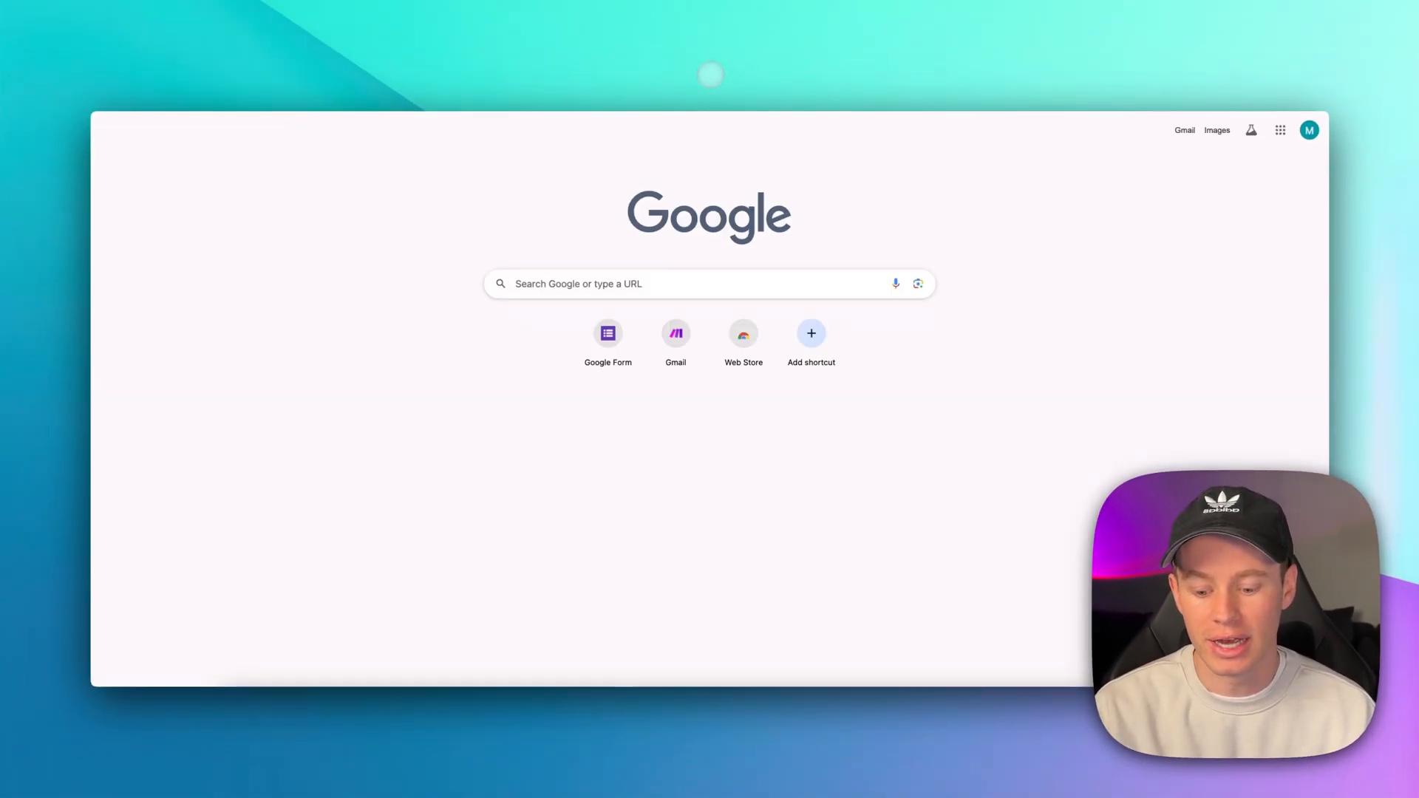
Step: Submit a live test response with the Name answer 'Mason'
{"action": "left_click", "coordinate": [607, 334]}
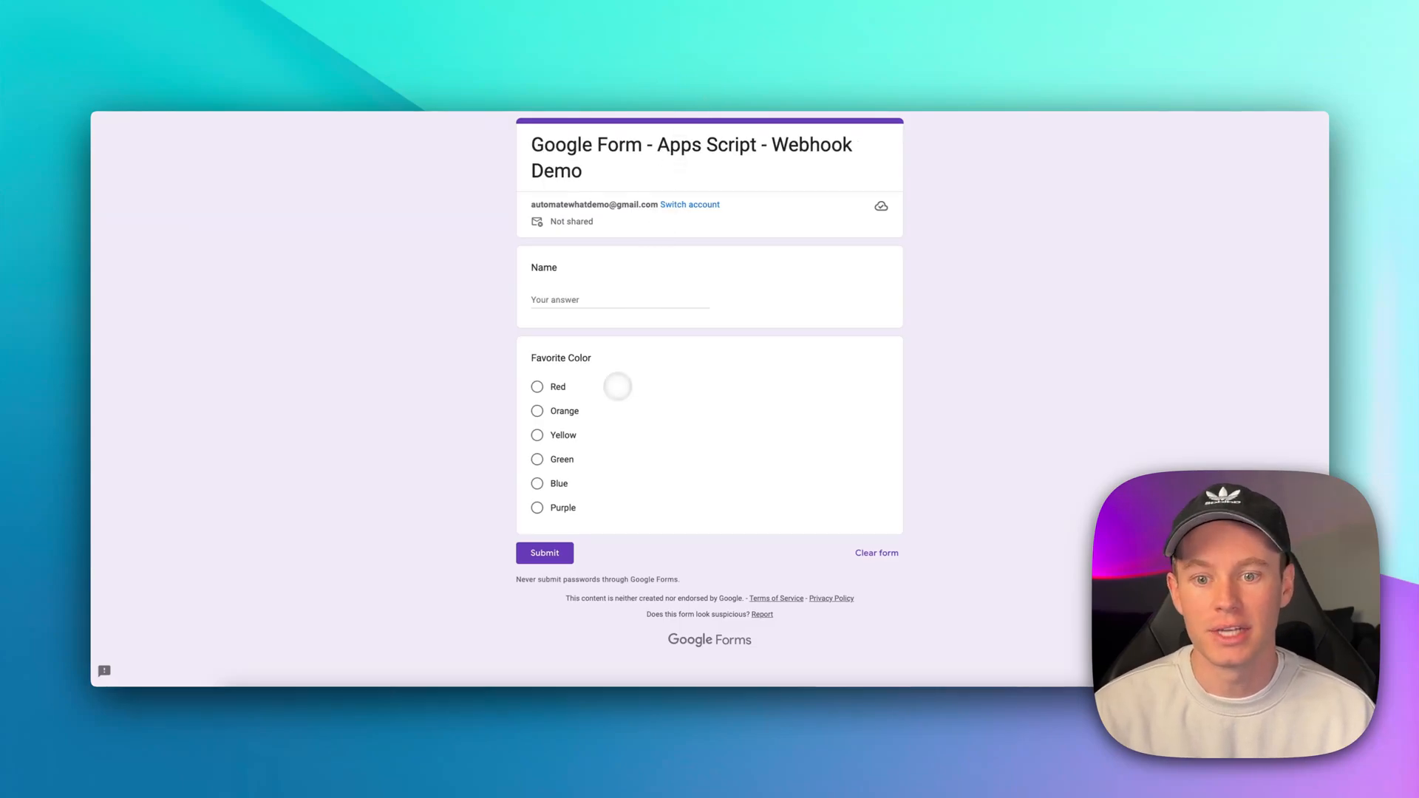
{"action": "left_click", "coordinate": [619, 300]}
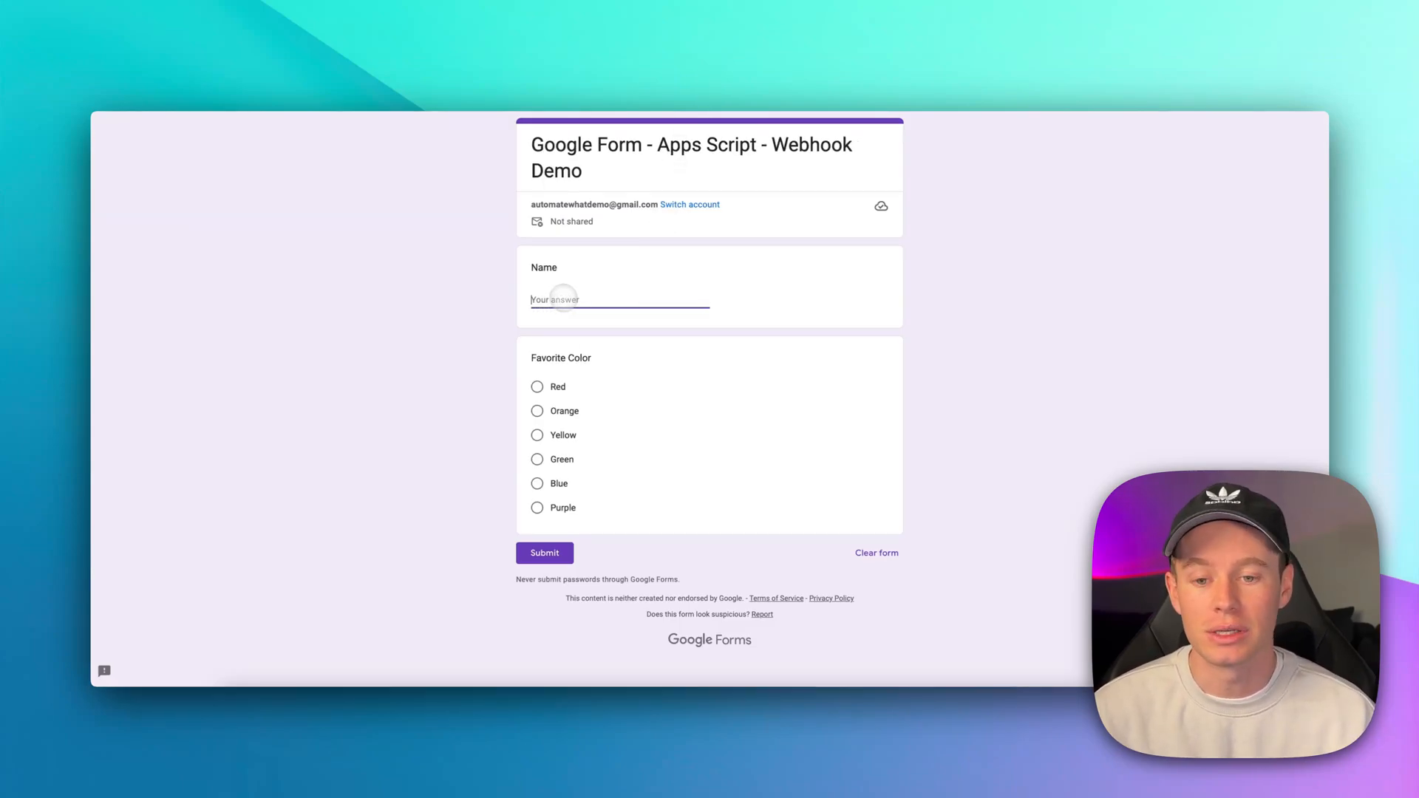
{"action": "type", "text": "M"}
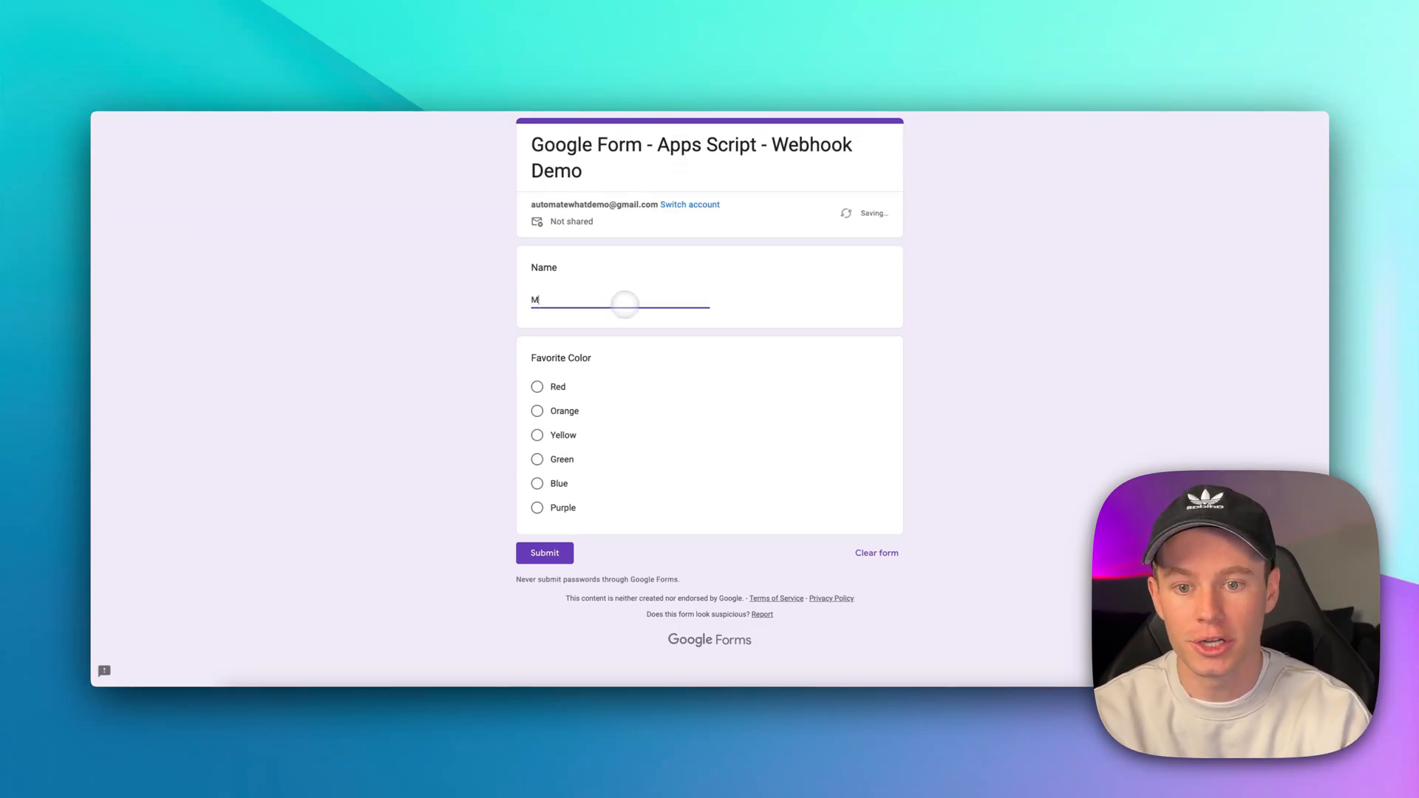
{"action": "type", "text": "ason"}
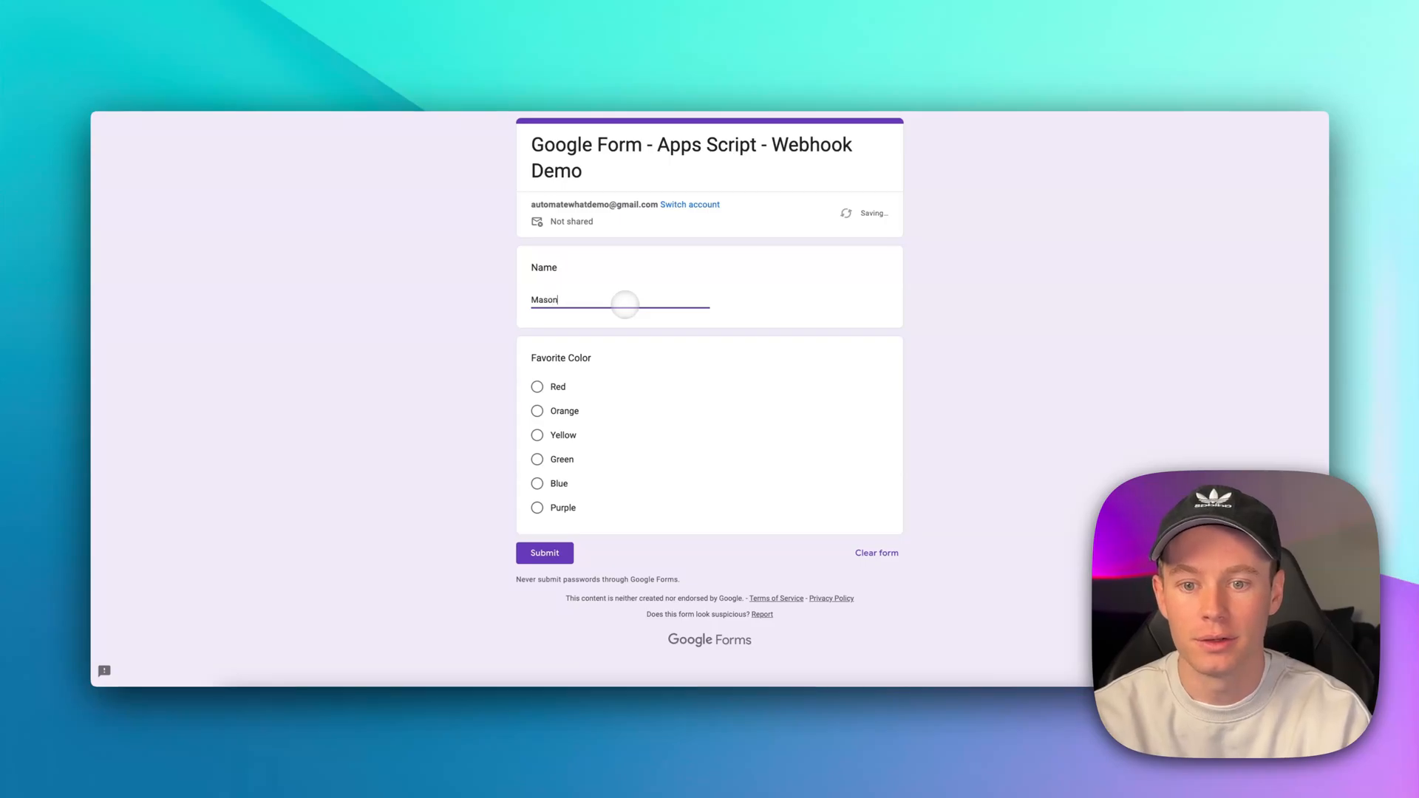
{"action": "left_click", "coordinate": [537, 483]}
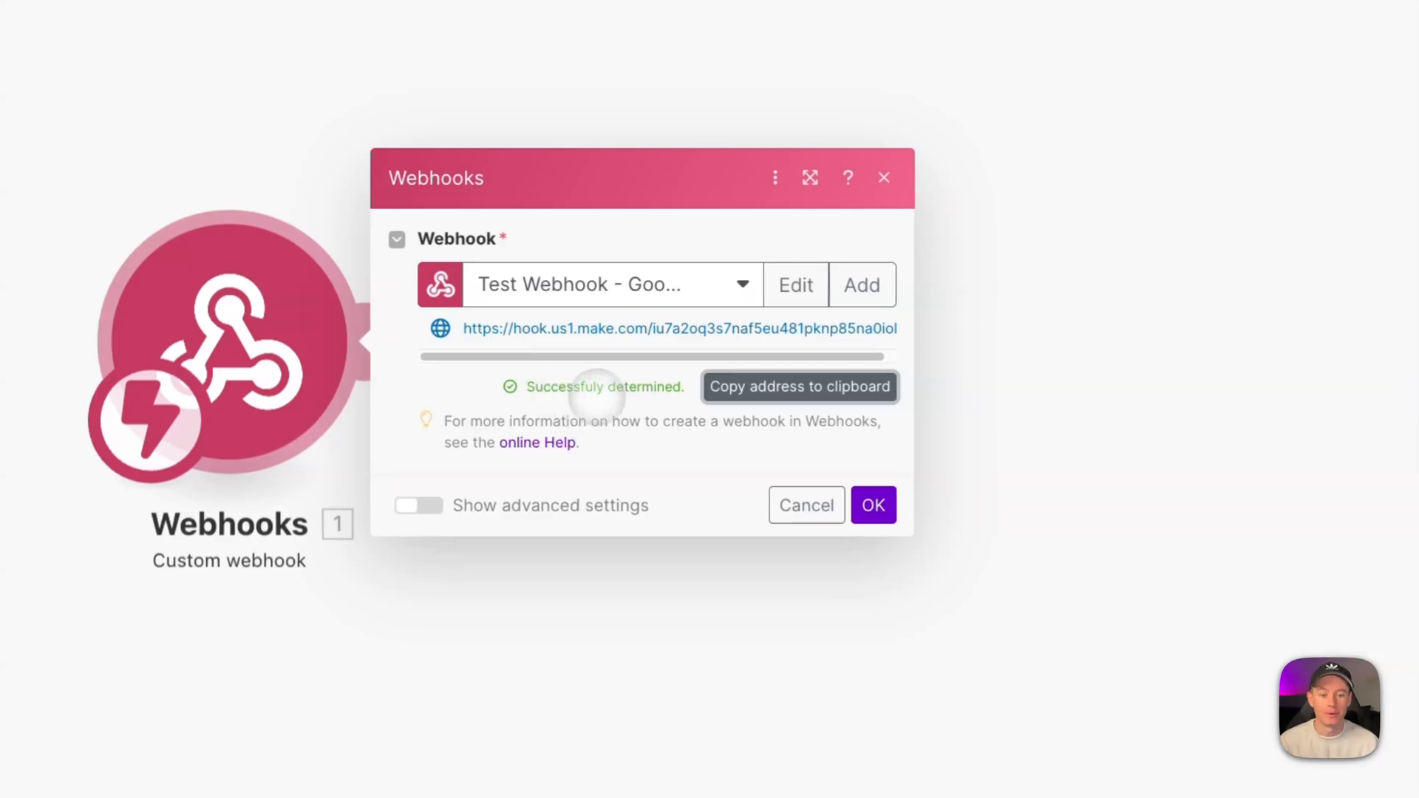
Step: Copy the Make webhook address and submit a second response named 'Rick'
{"action": "left_click", "coordinate": [871, 504]}
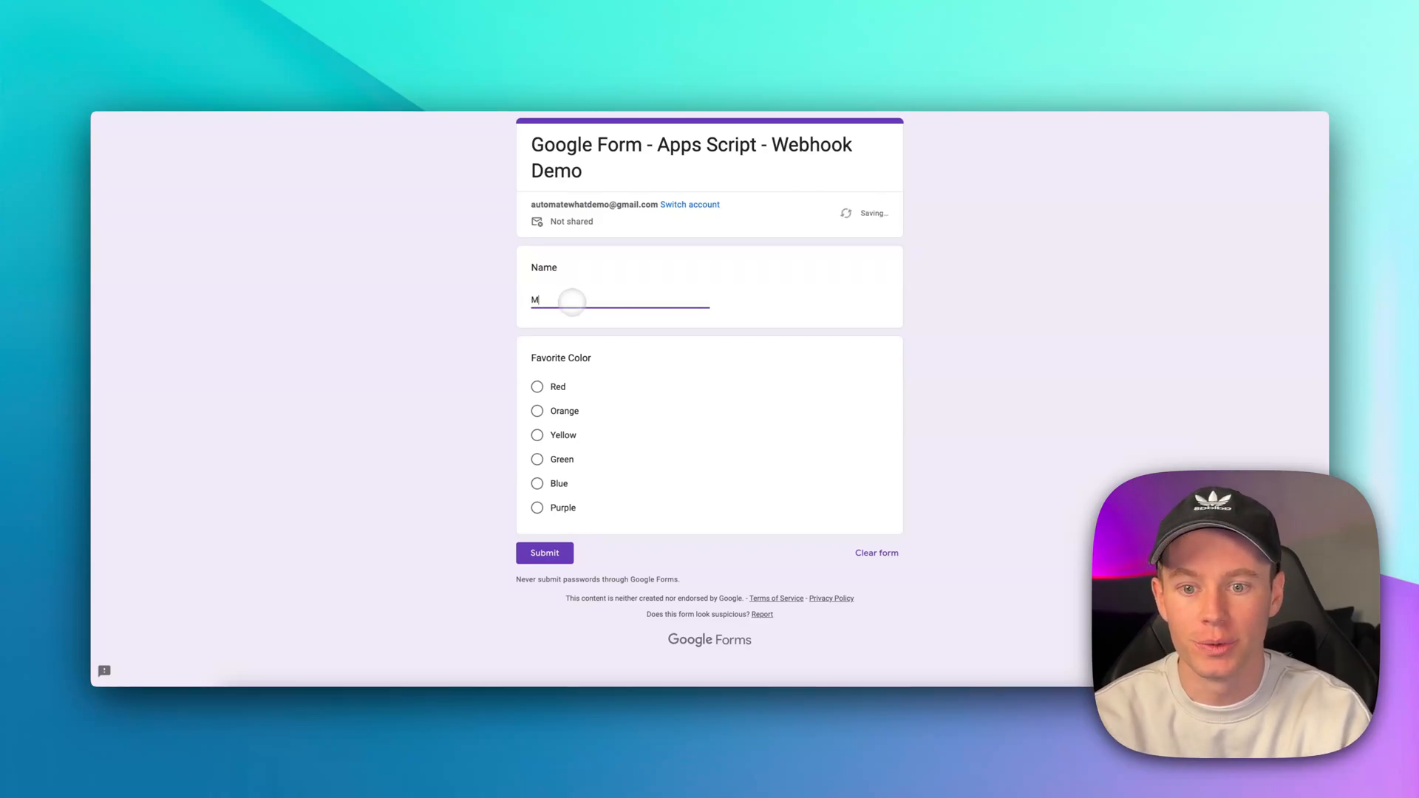
{"action": "type", "text": "Rick"}
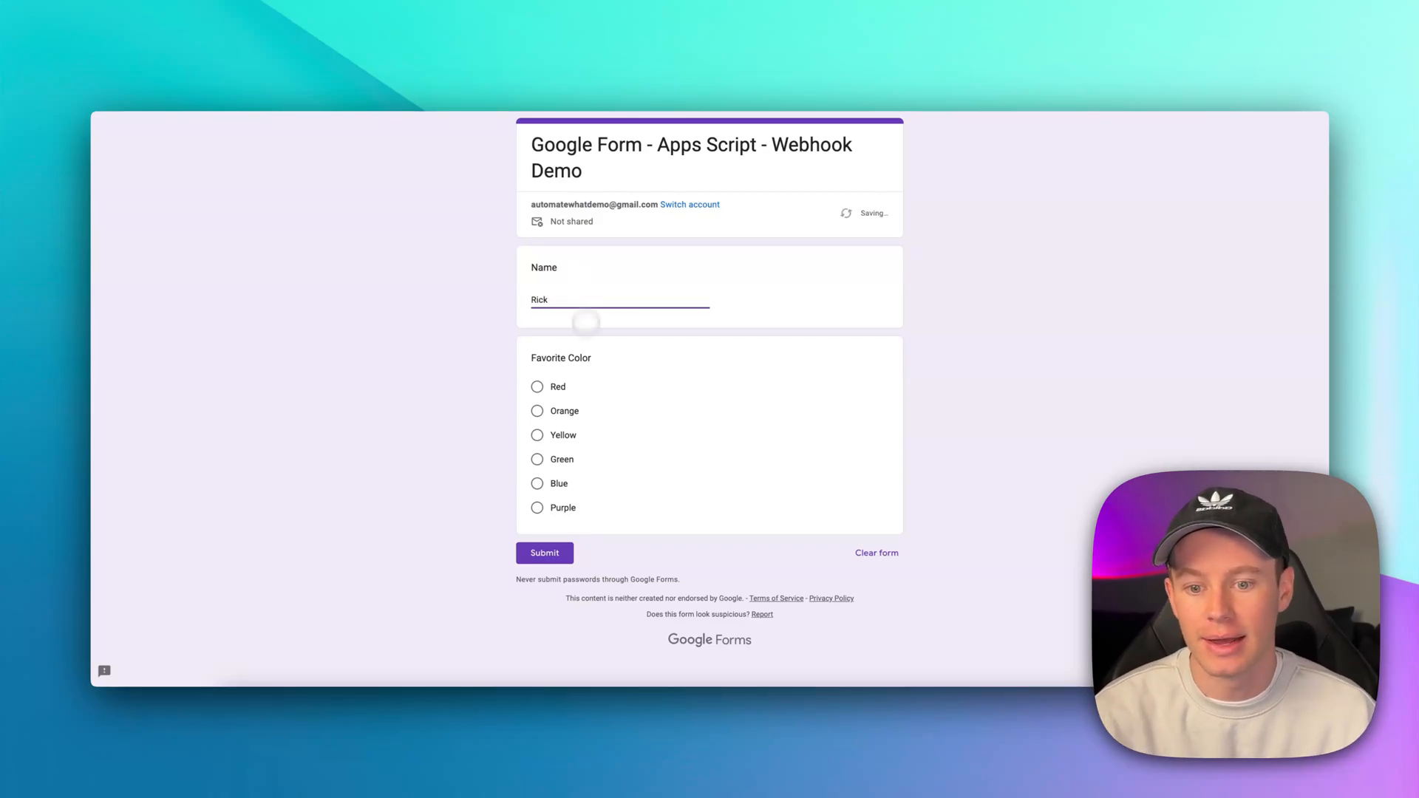
{"action": "left_click", "coordinate": [536, 459]}
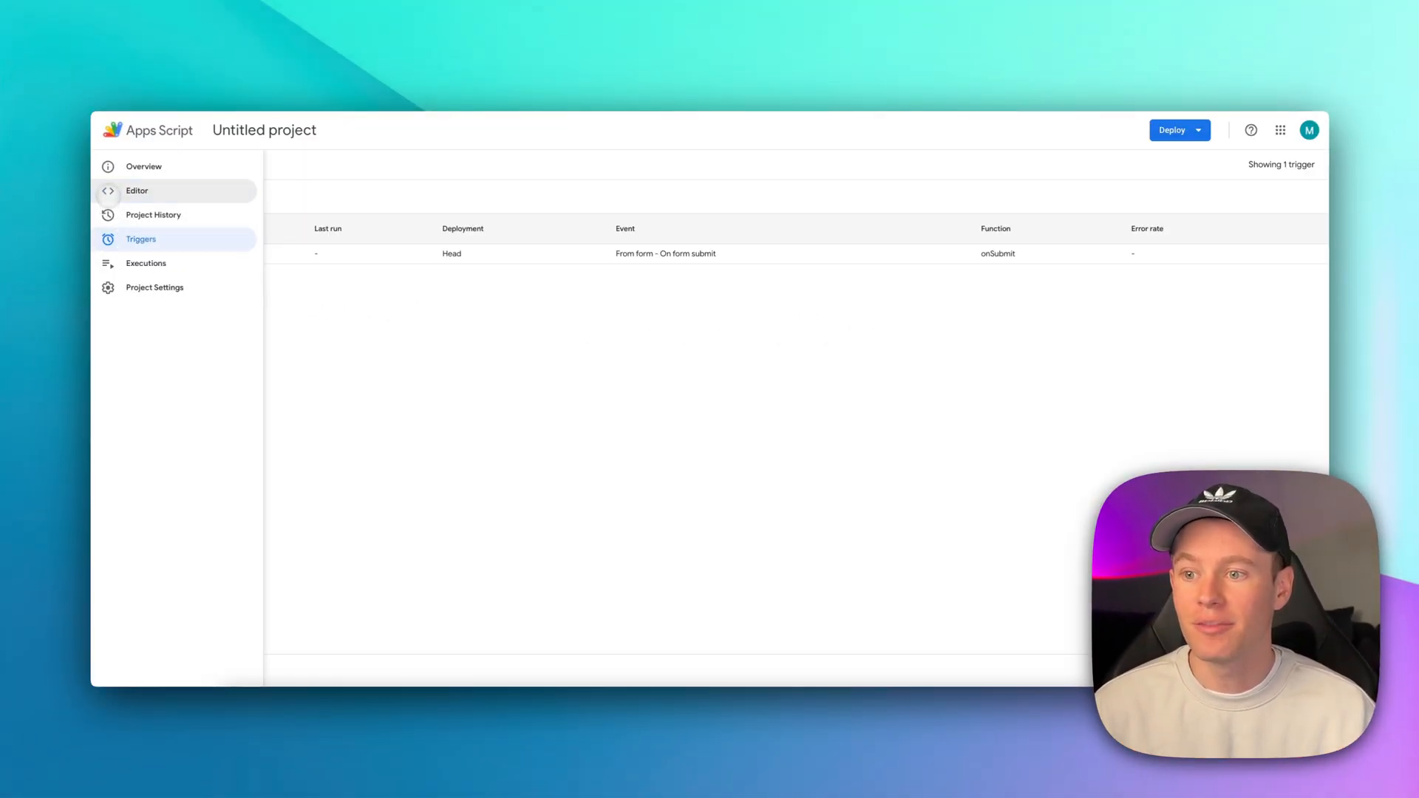
Step: Return to the script editor and start a new deployment of the onSubmit project
{"action": "left_click", "coordinate": [137, 189]}
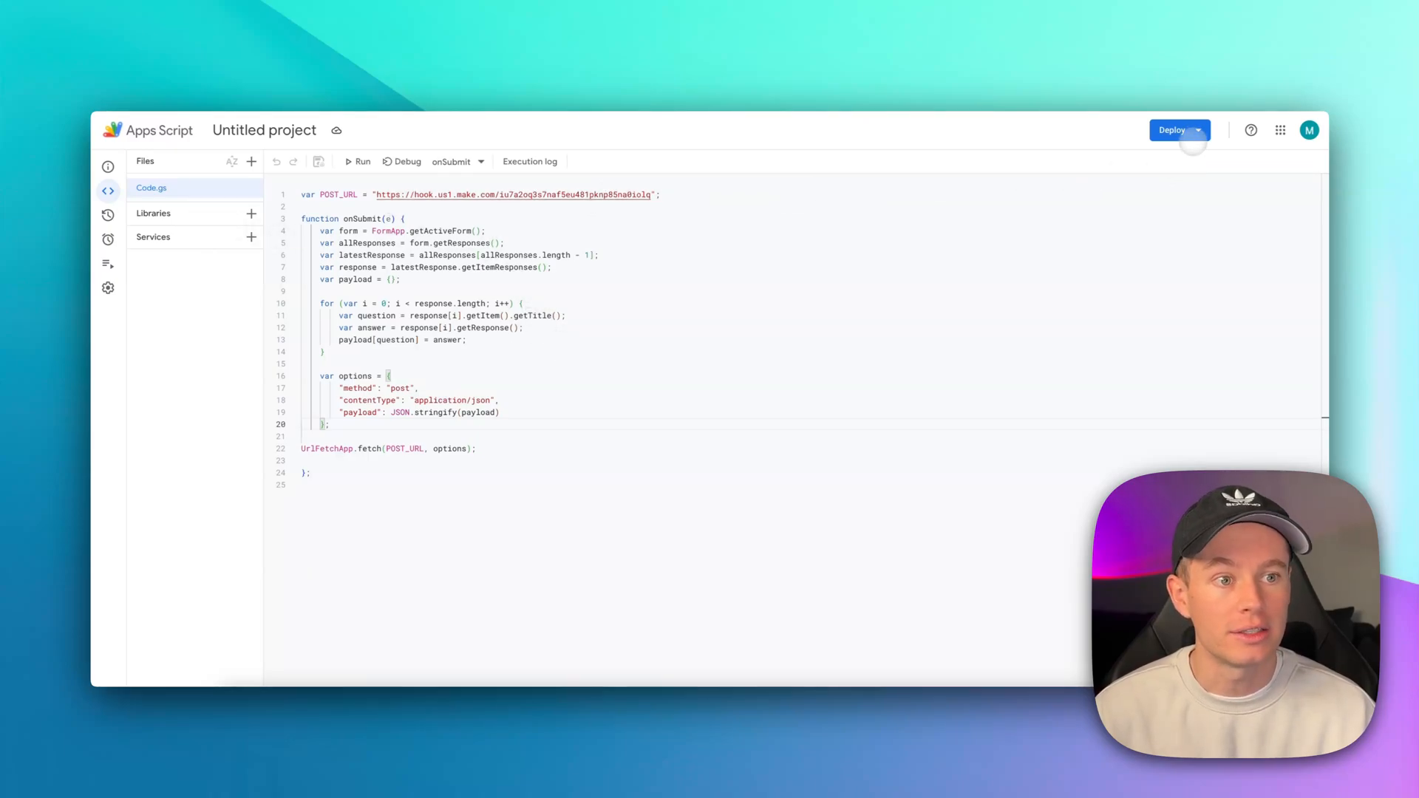
{"action": "mouse_move", "coordinate": [1171, 129]}
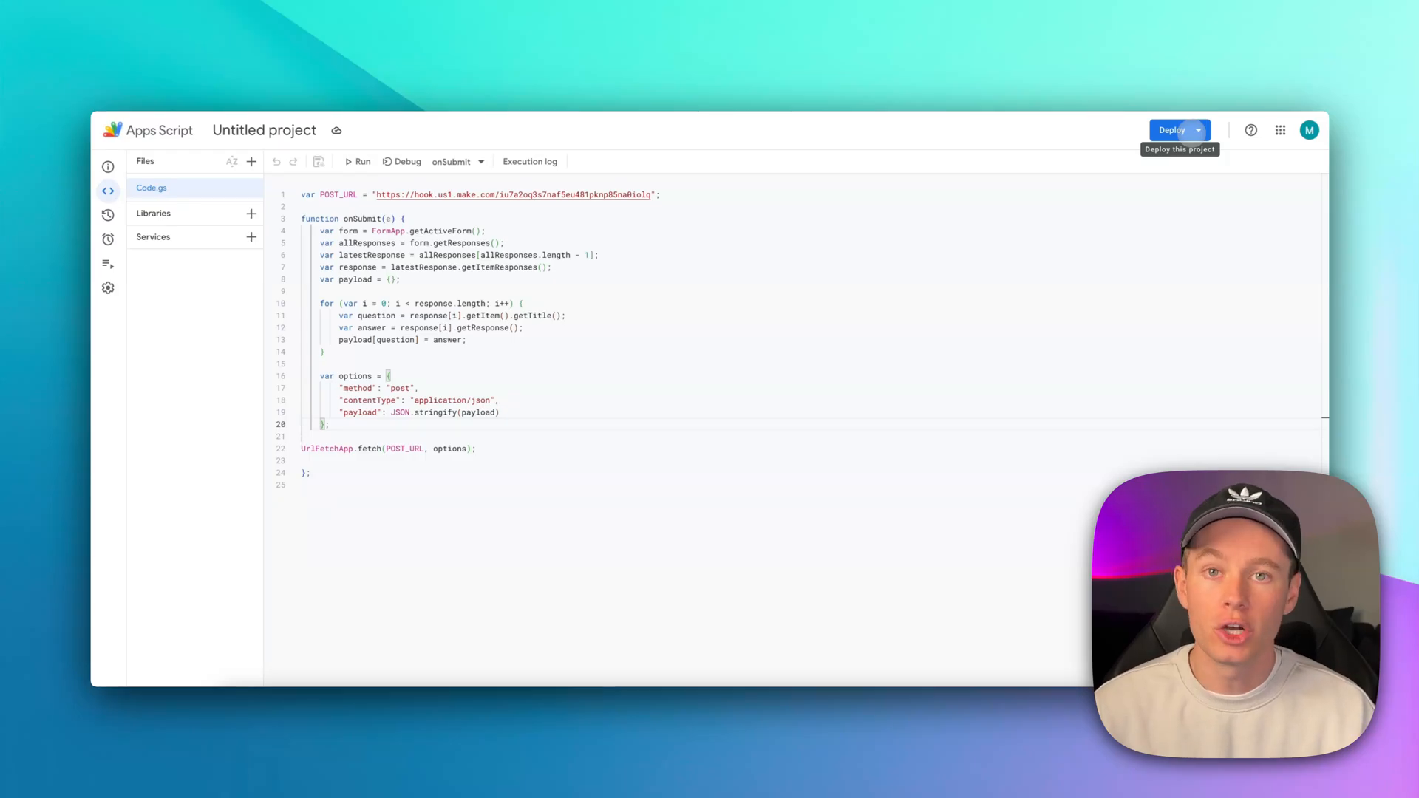
{"action": "left_click", "coordinate": [1172, 130]}
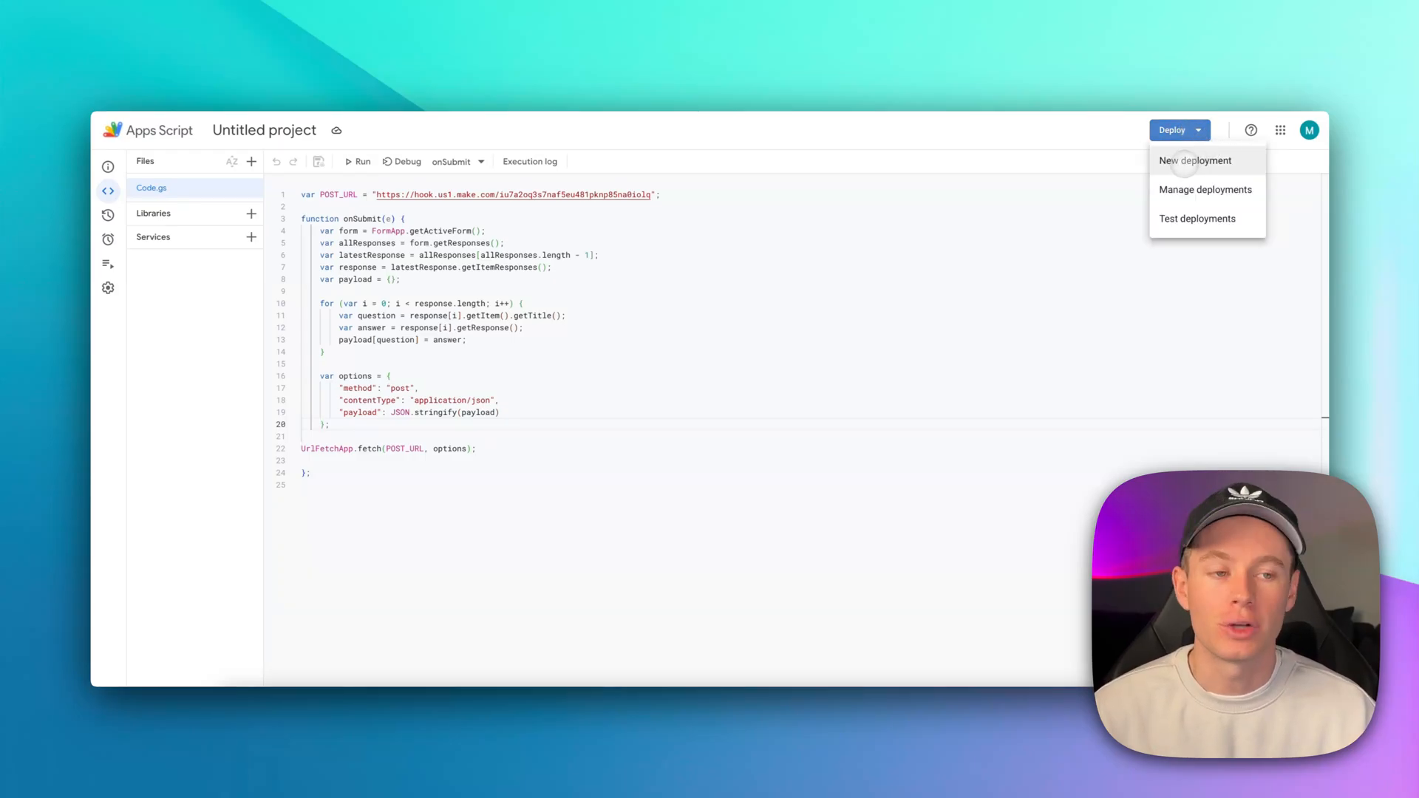
{"action": "left_click", "coordinate": [1205, 189]}
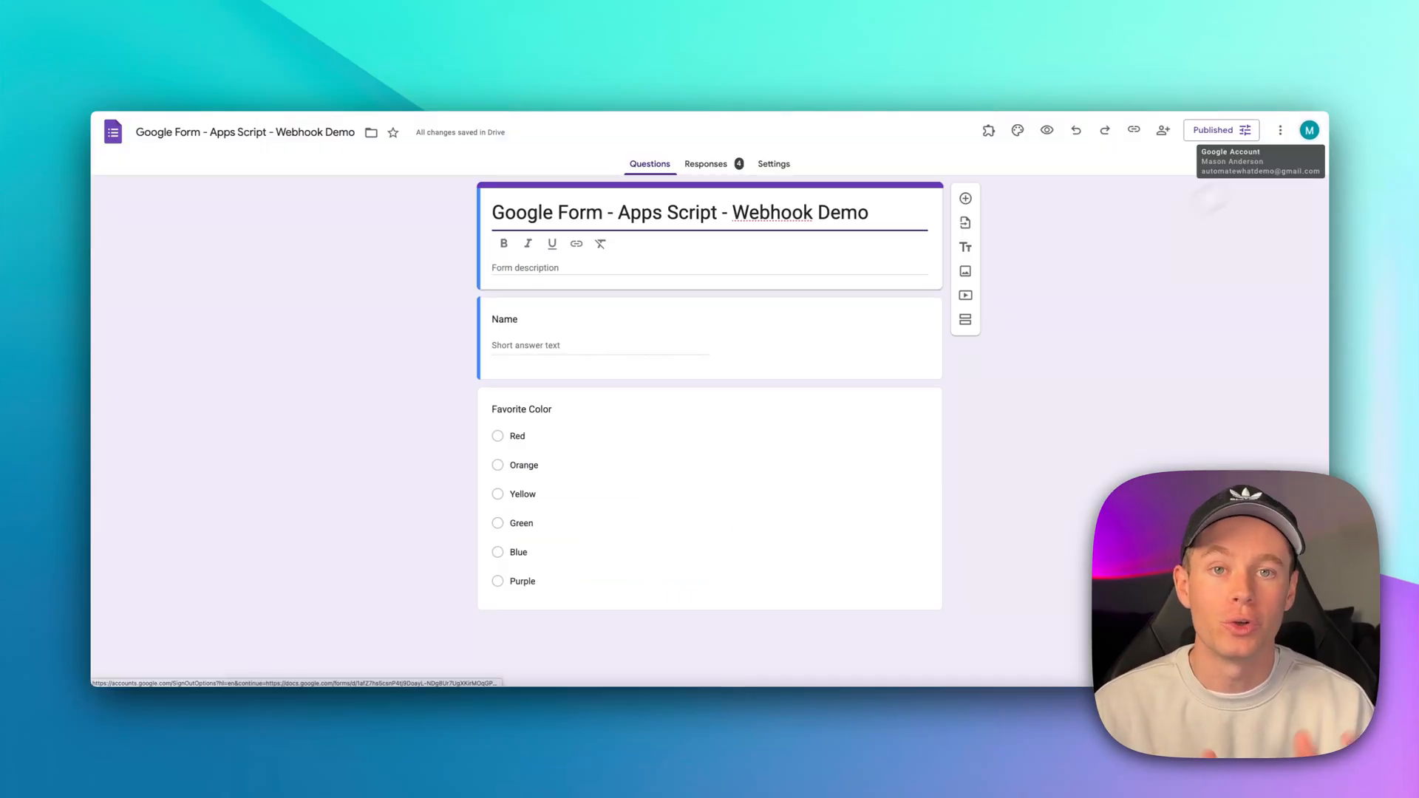
Step: Check the account, then reopen the Make add-on panel and focus the empty webhook endpoint field
{"action": "left_click", "coordinate": [1307, 130]}
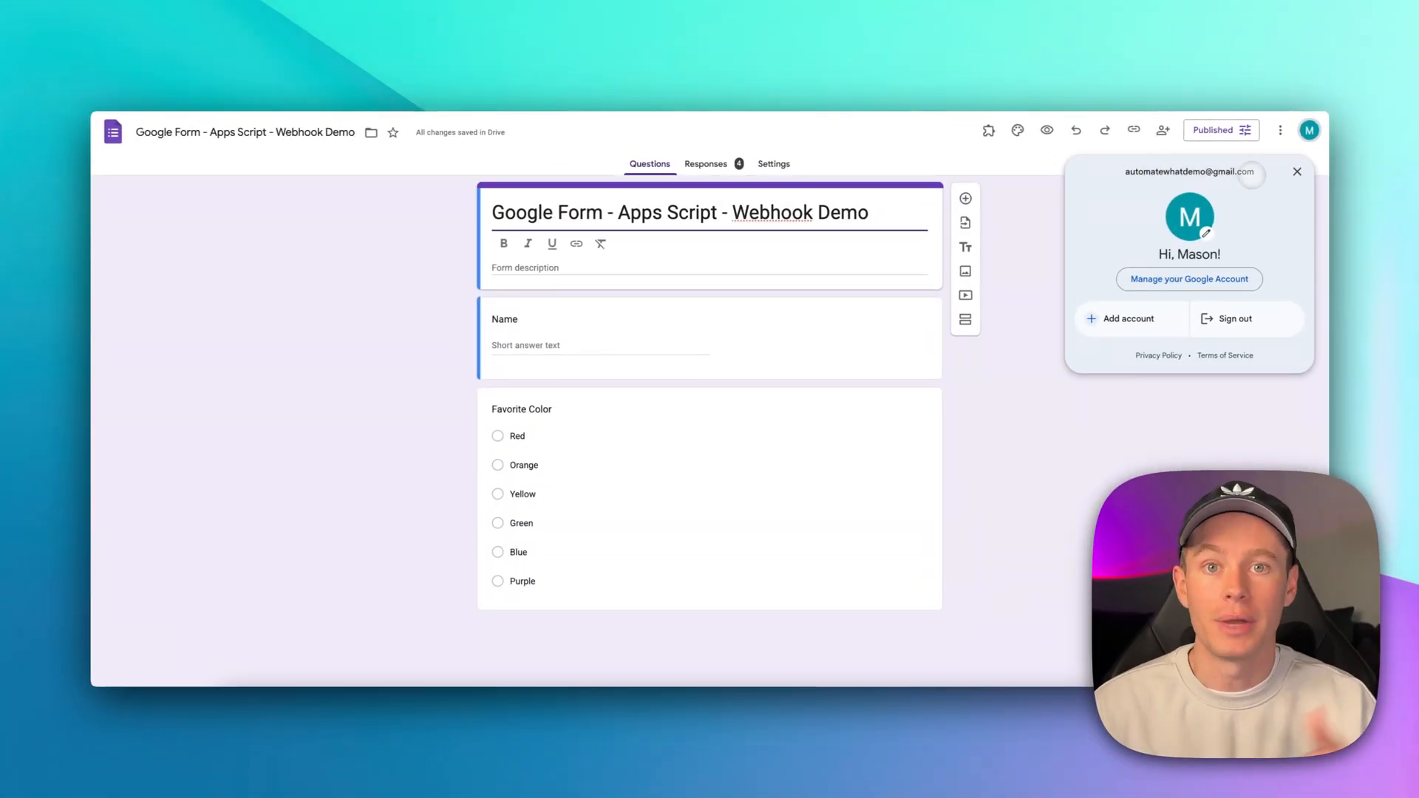
{"action": "left_click", "coordinate": [1295, 170]}
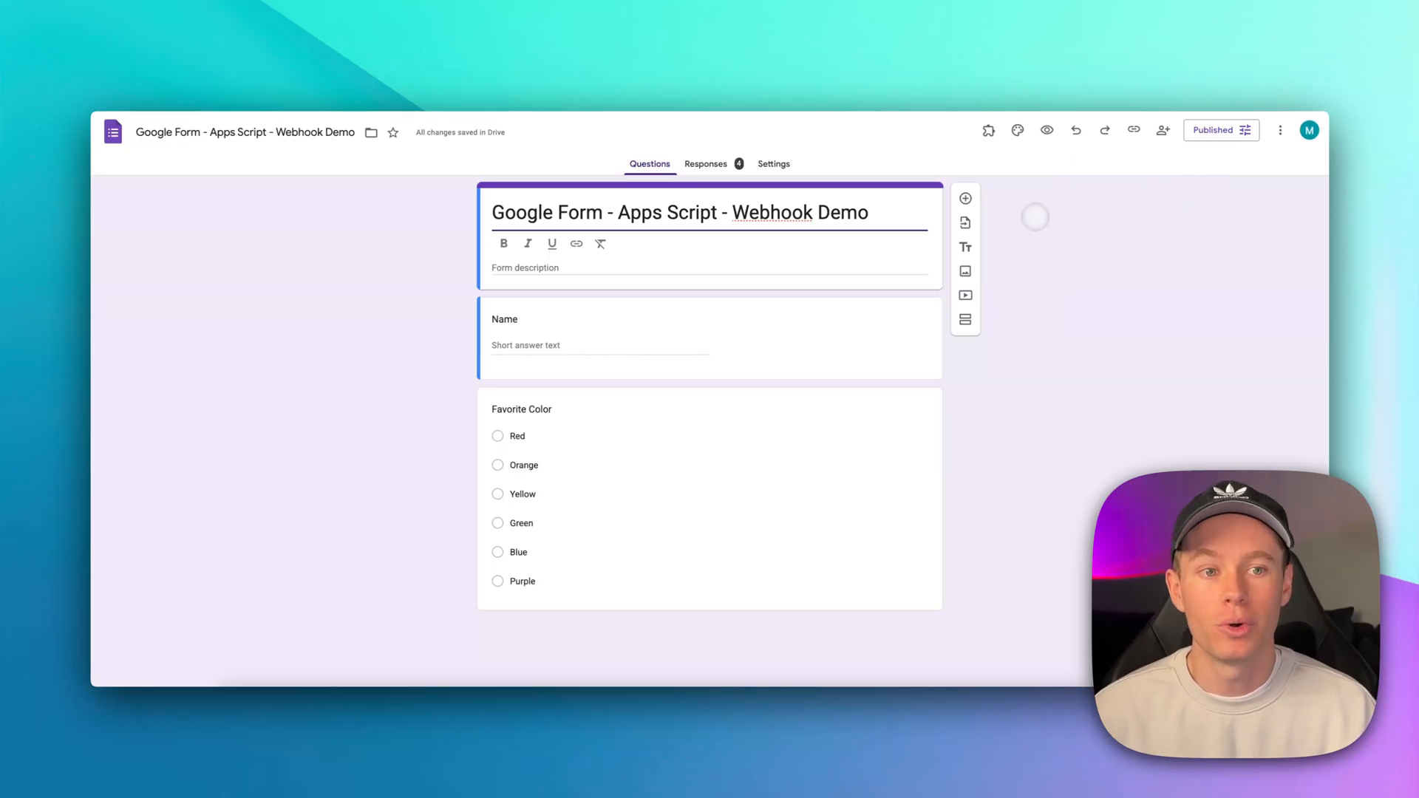
{"action": "mouse_move", "coordinate": [987, 130]}
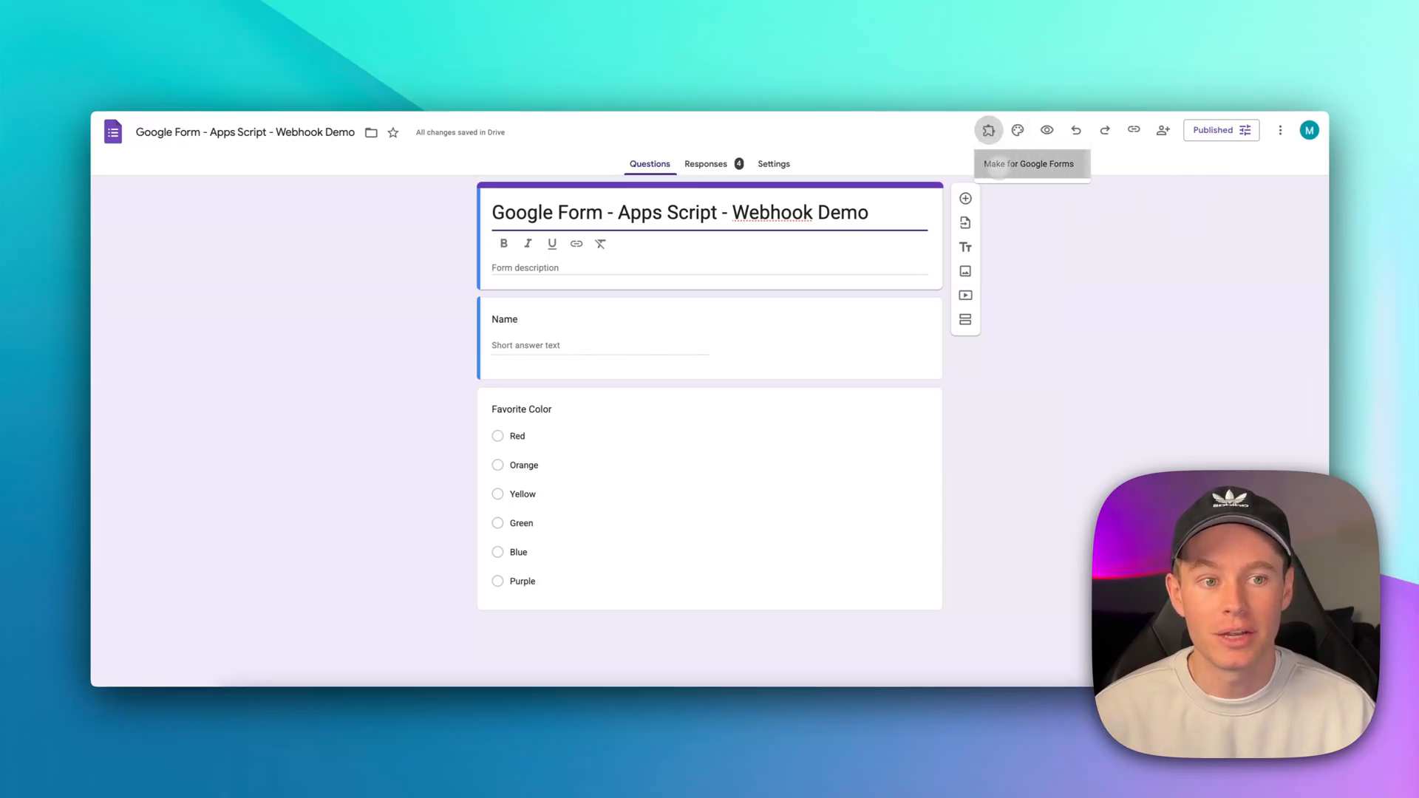
{"action": "left_click", "coordinate": [988, 130]}
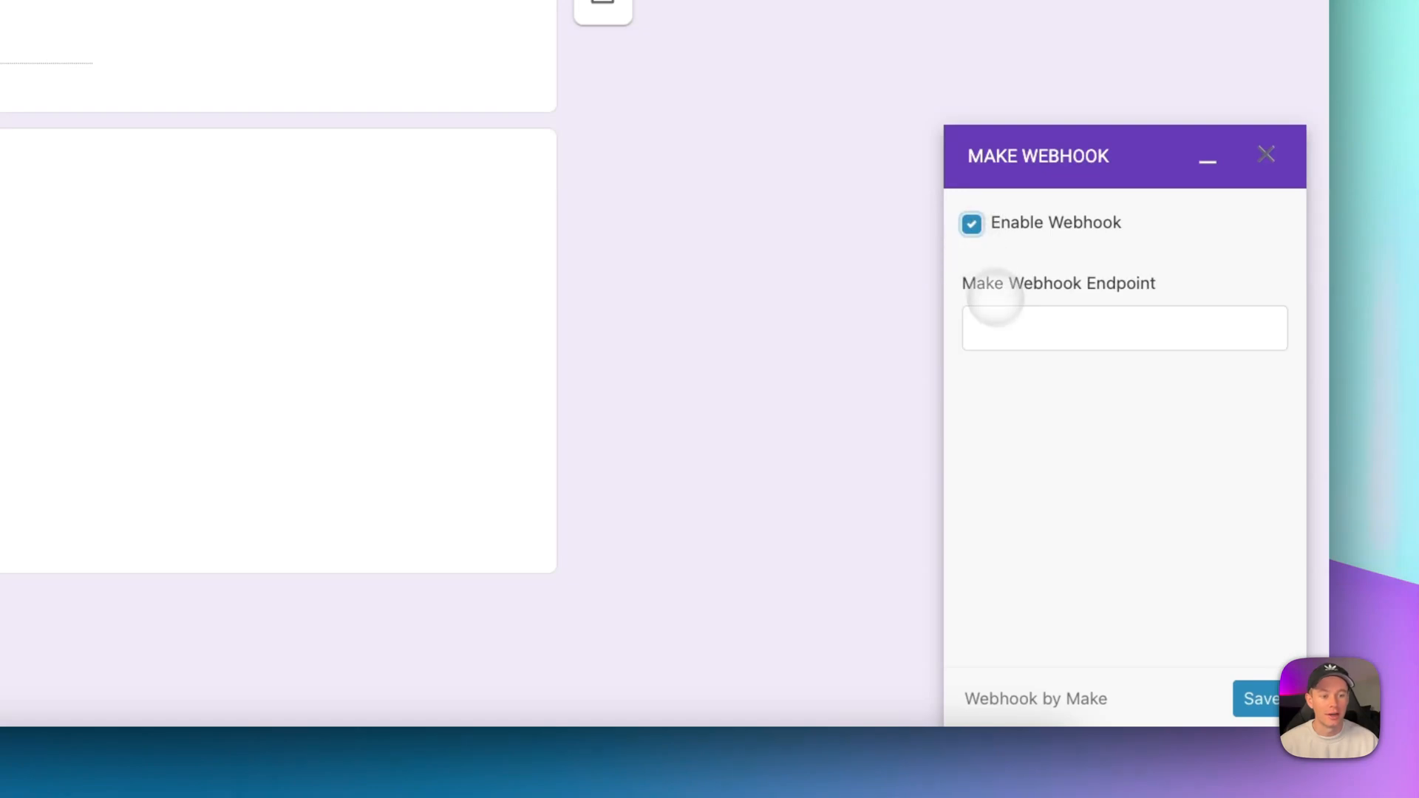
{"action": "left_click", "coordinate": [1121, 327]}
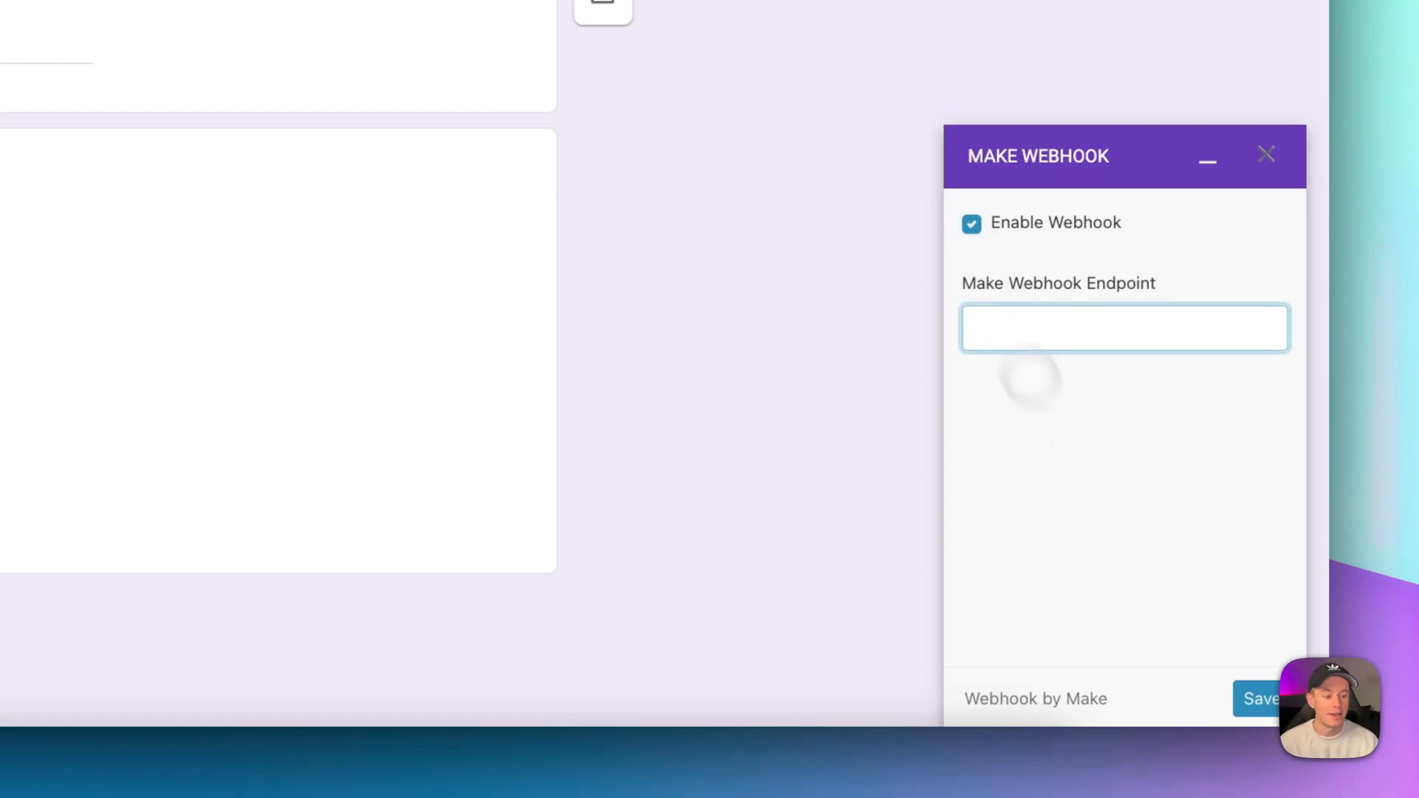